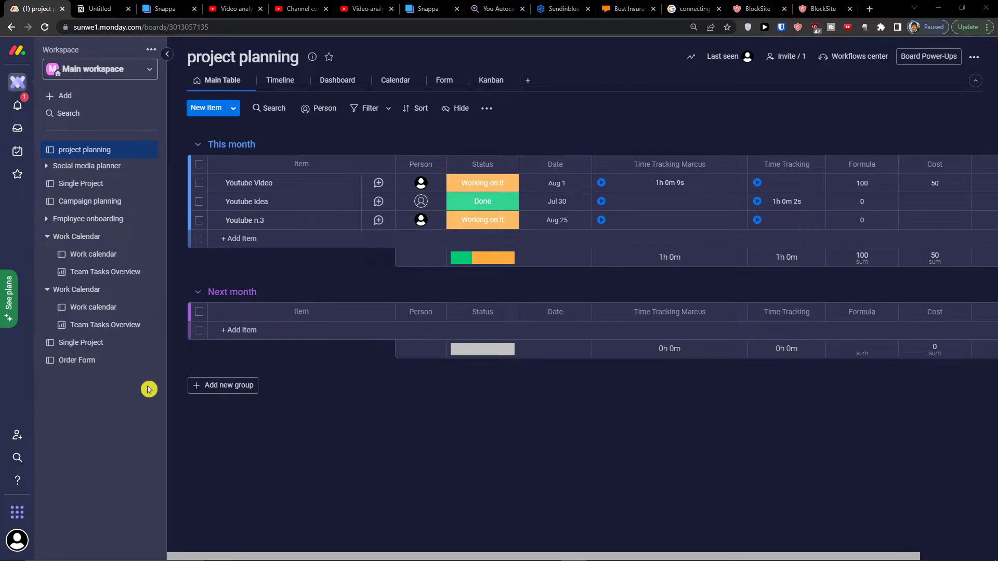
mouse_move(137, 374)
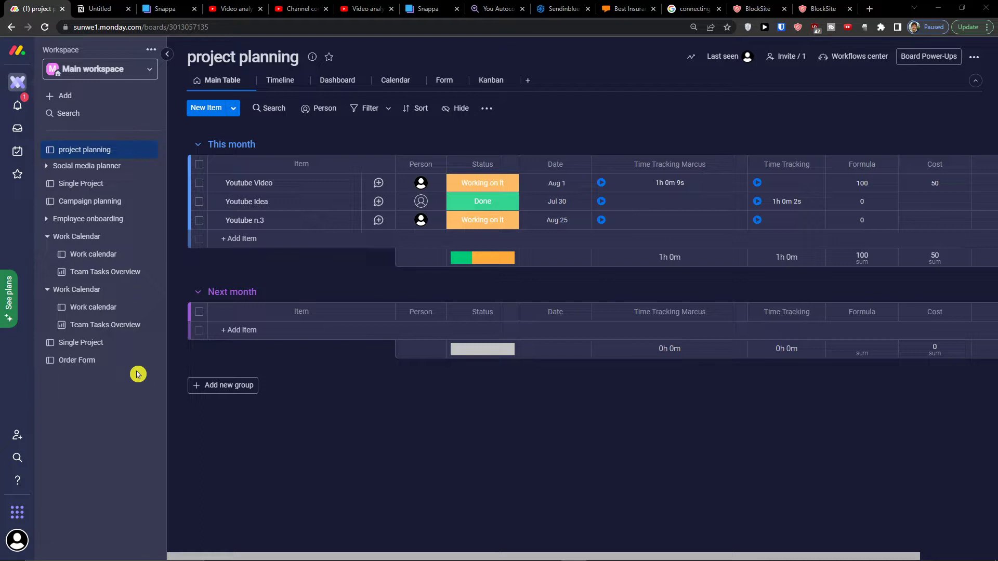
mouse_move(106, 272)
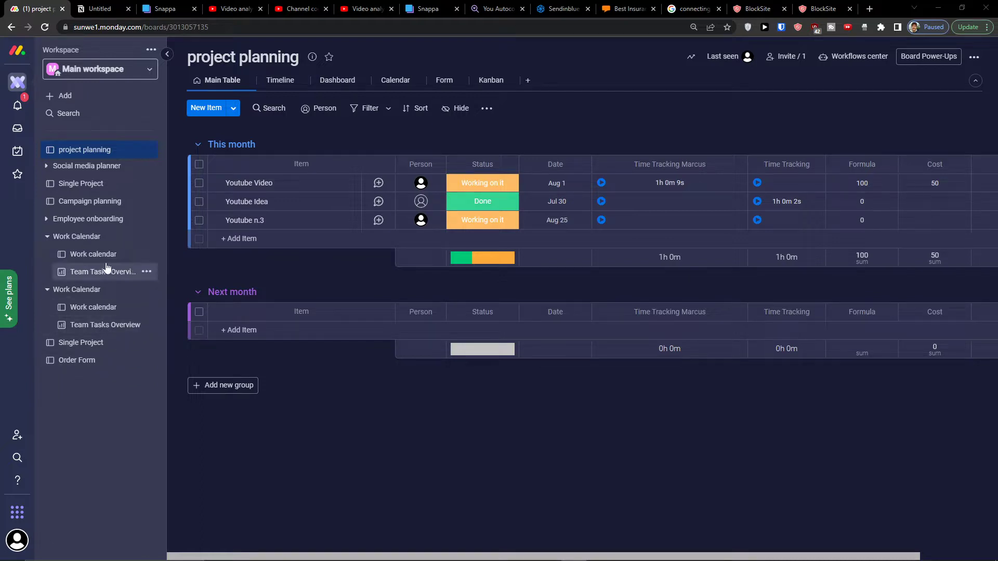
Step: Browse the Manufacturing board templates in the template center, then close it
click(64, 95)
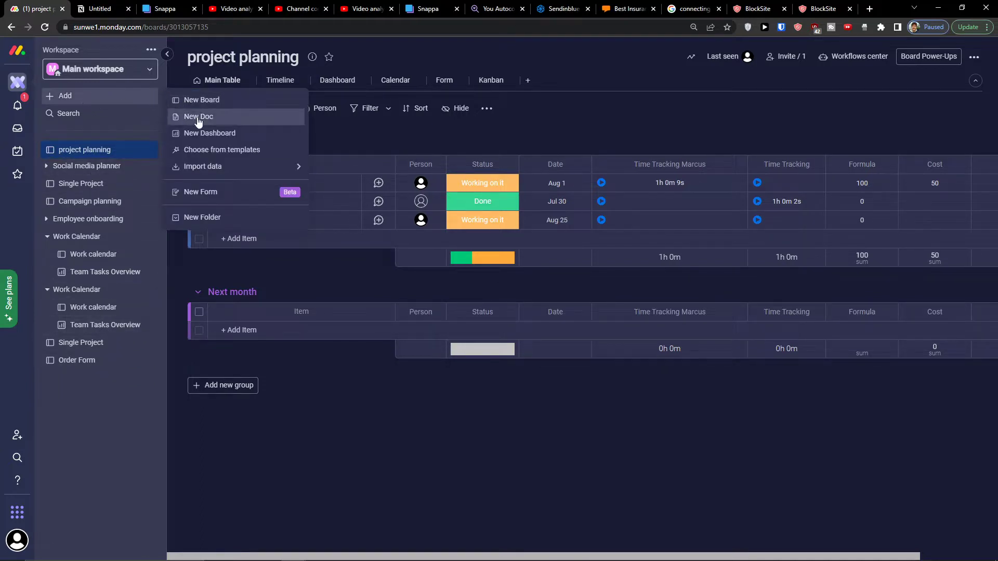
click(221, 150)
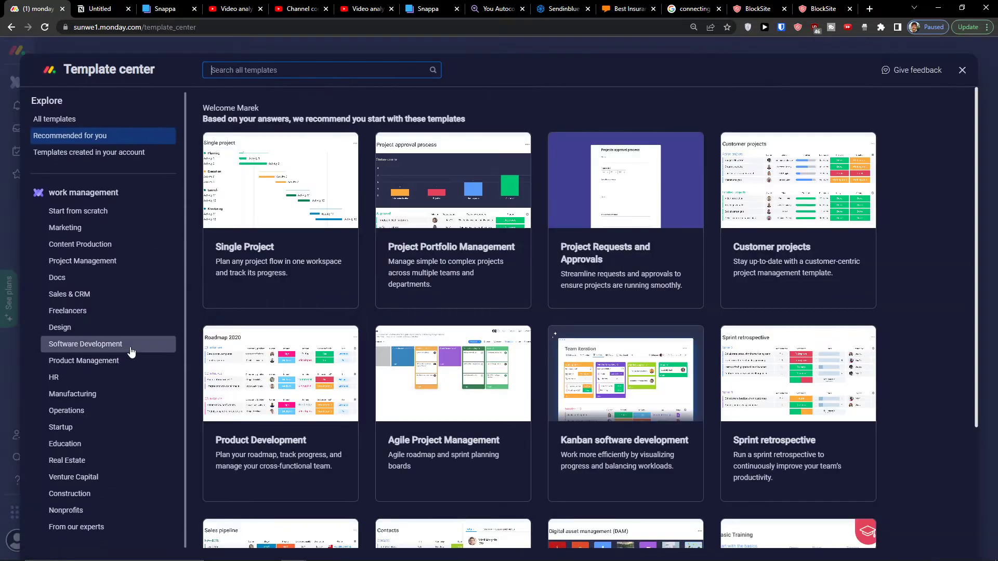
click(73, 393)
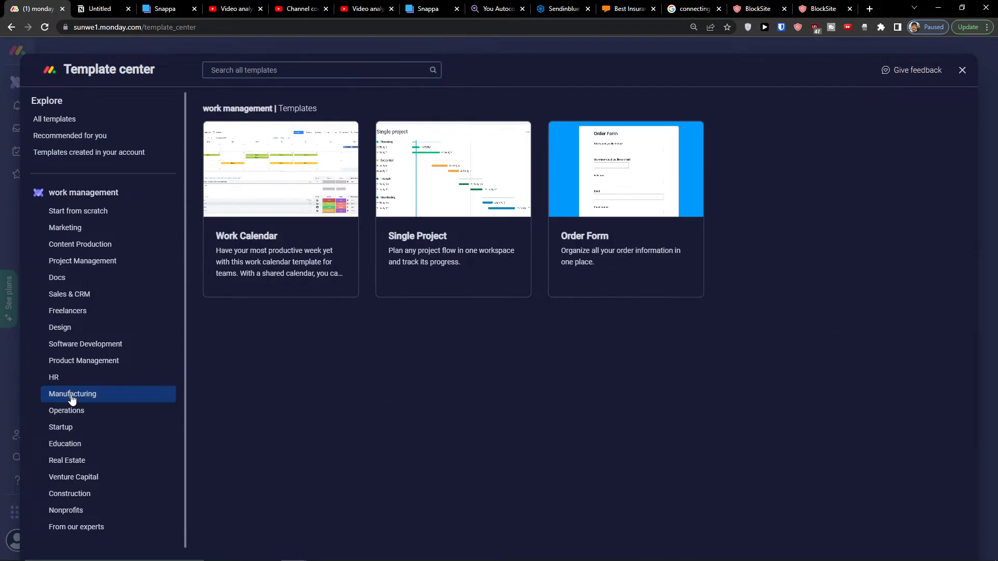
mouse_move(252, 298)
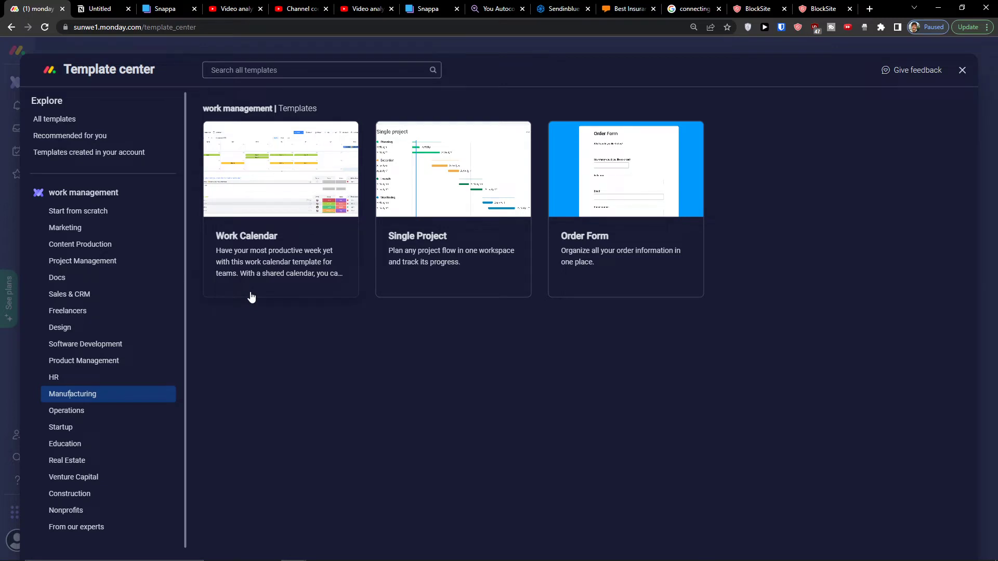
mouse_move(281, 212)
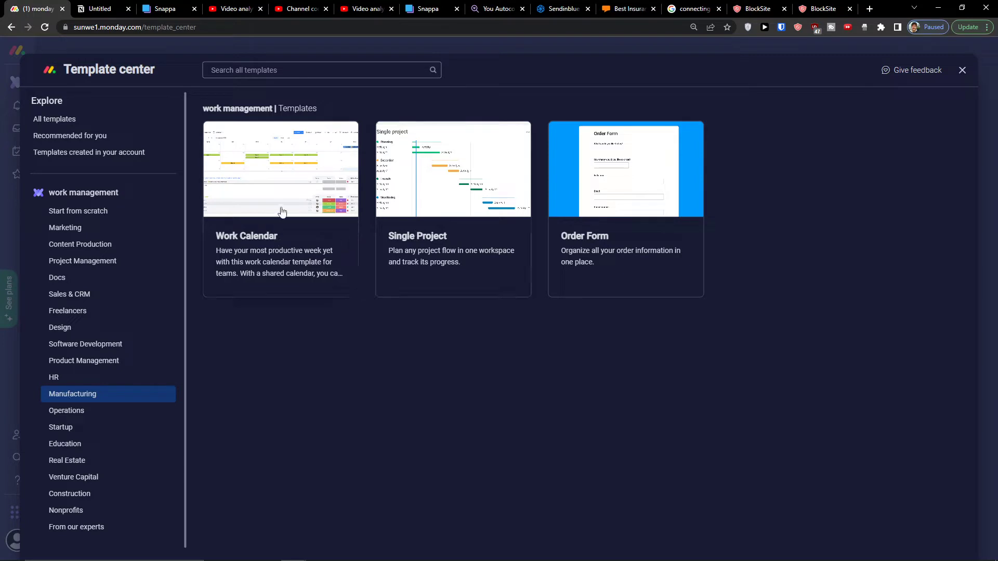
mouse_move(308, 215)
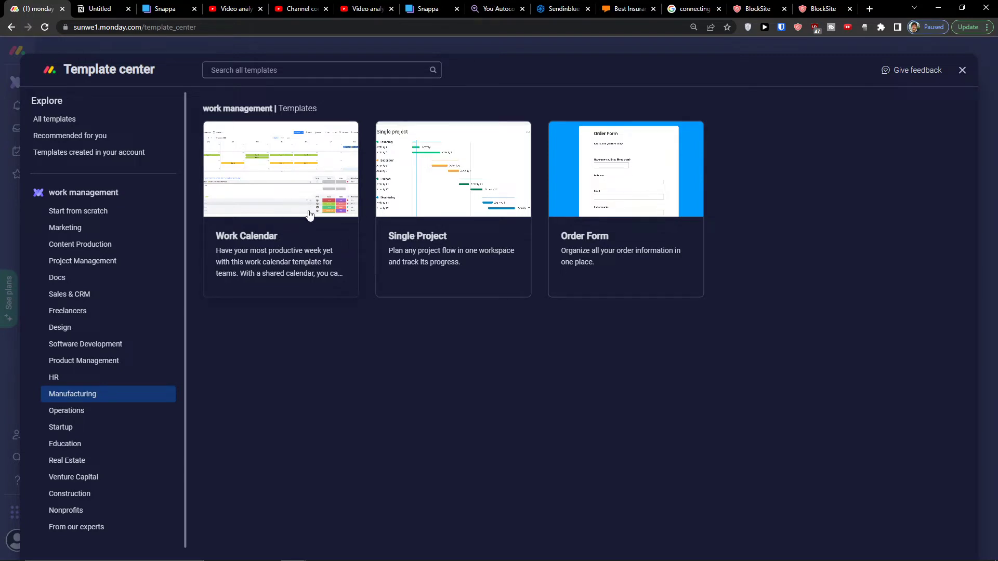
mouse_move(300, 233)
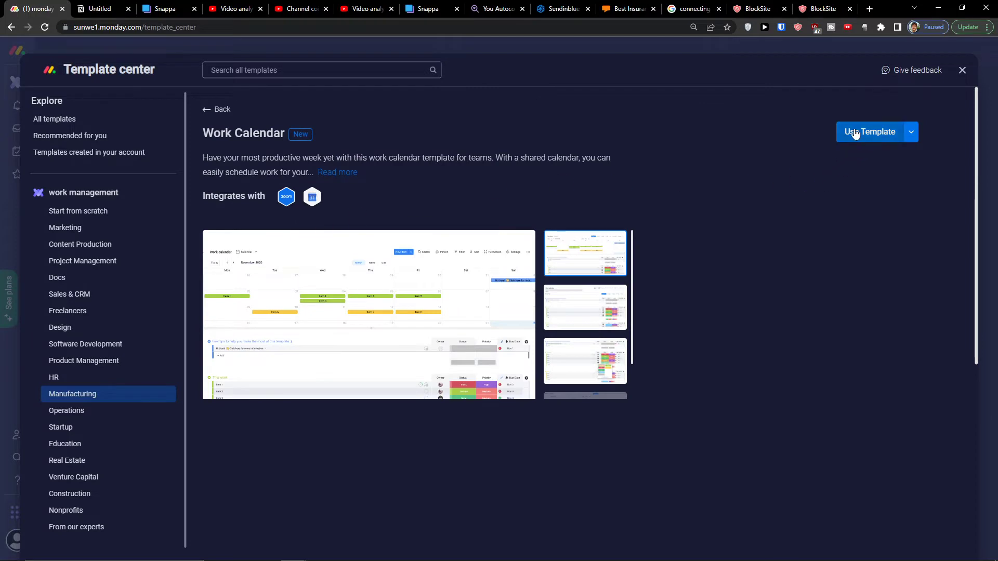
mouse_move(778, 157)
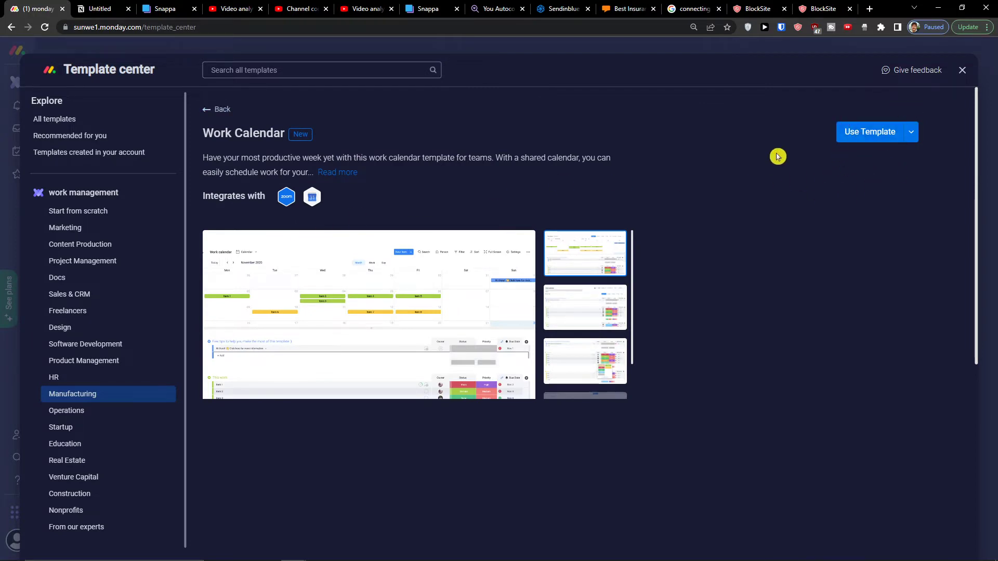
mouse_move(219, 113)
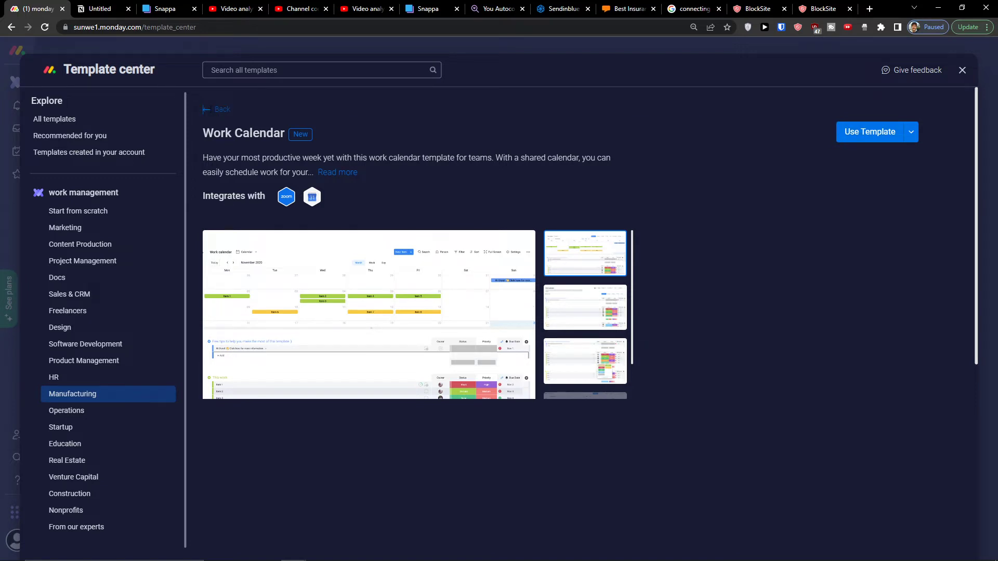
click(222, 109)
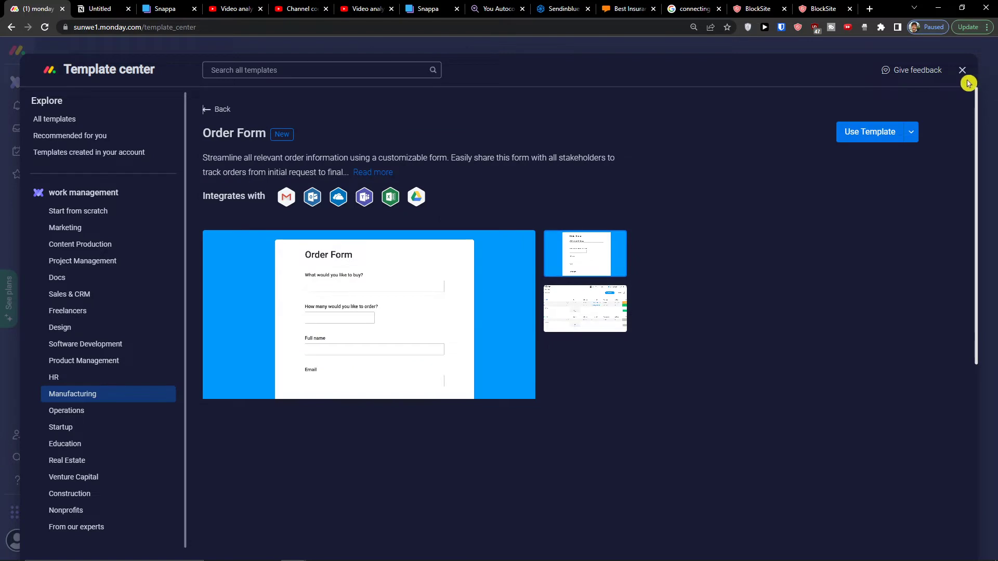
click(964, 70)
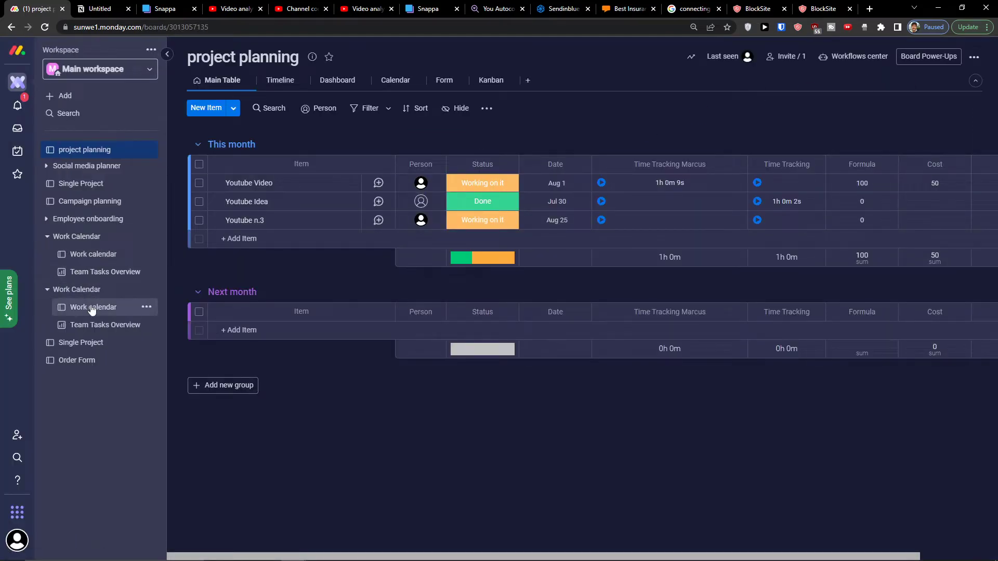
Step: Open the Work calendar board and scroll through its tips, This week, Next week and Next month groups
click(93, 307)
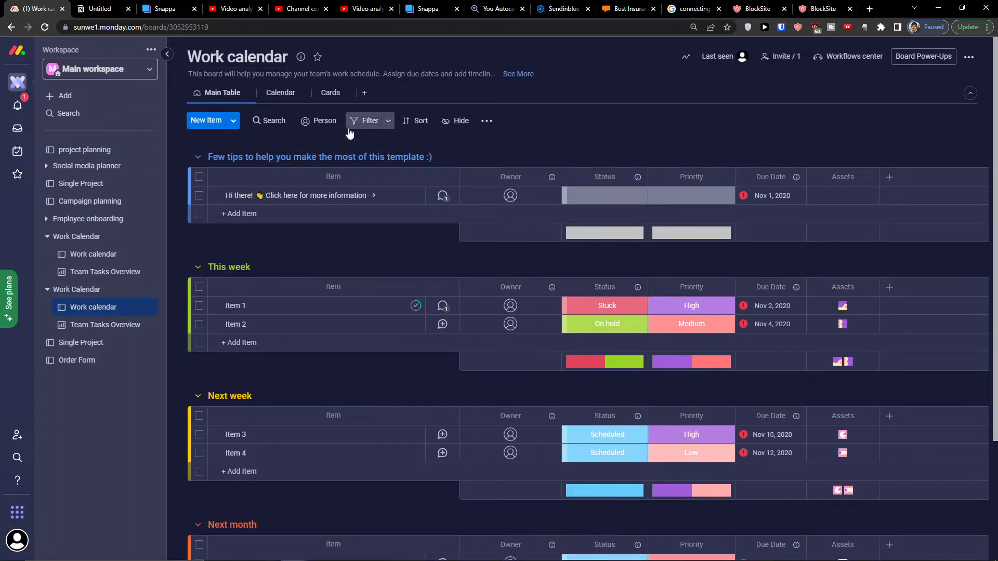
mouse_move(280, 258)
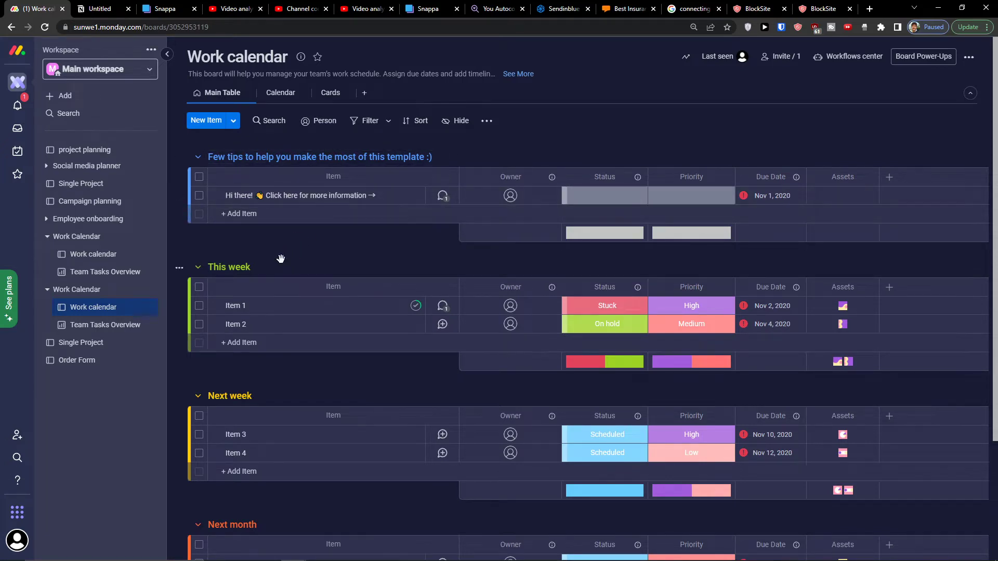
mouse_move(258, 266)
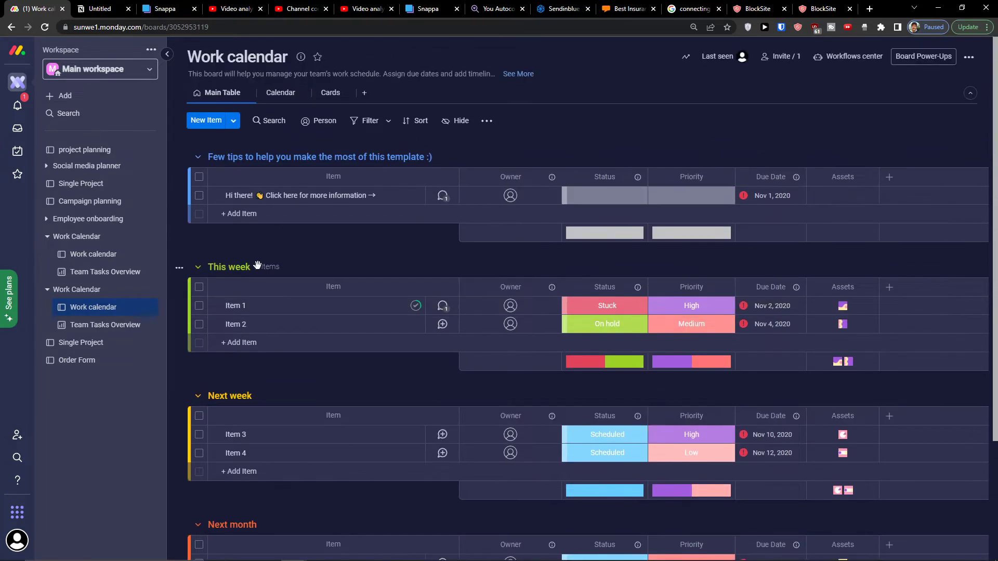
scroll(down, 3)
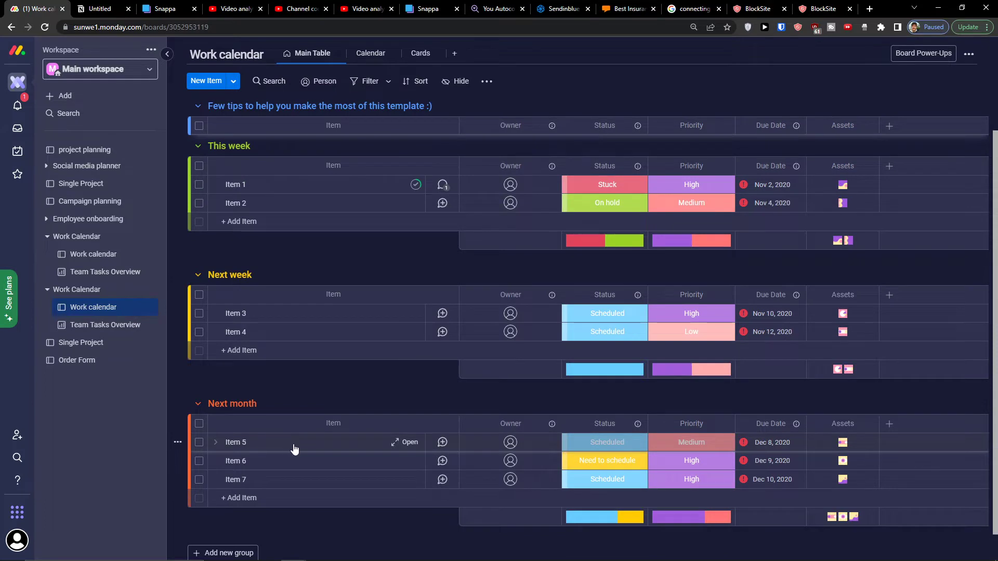
scroll(up, 3)
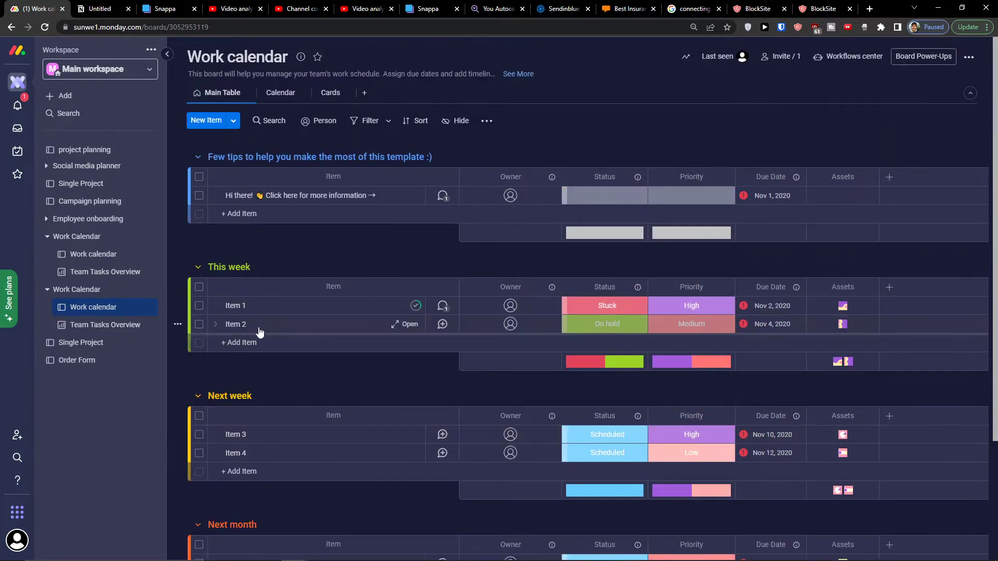
Step: Add a 'manufacturing option' item to the This week group and assign it an owner
click(241, 343)
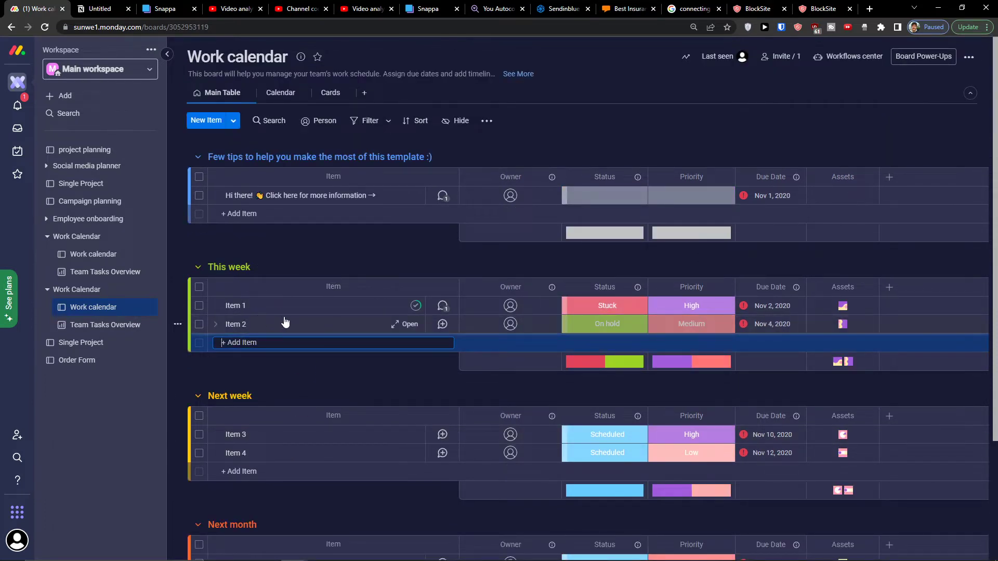
text(manufc)
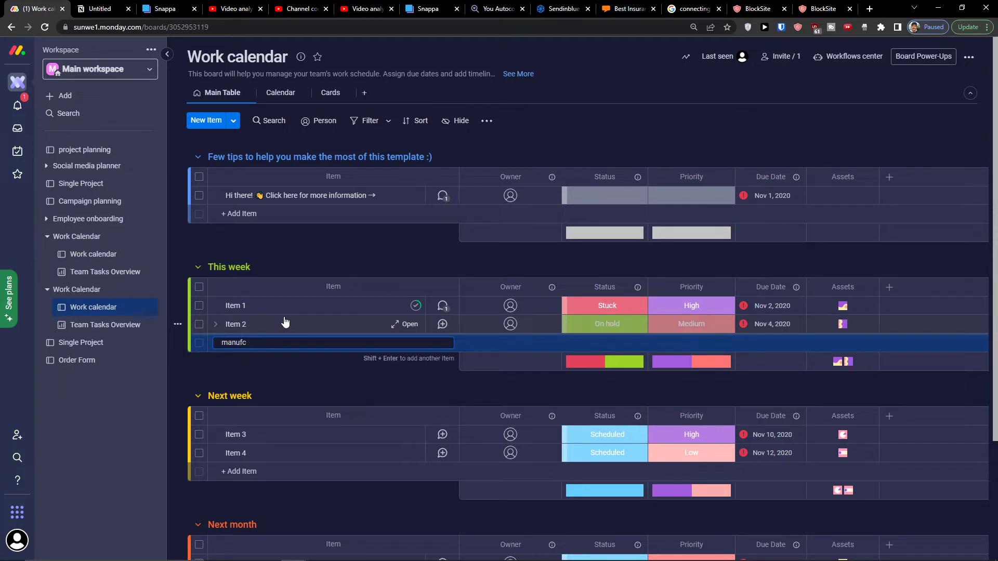
text(manufacturing option)
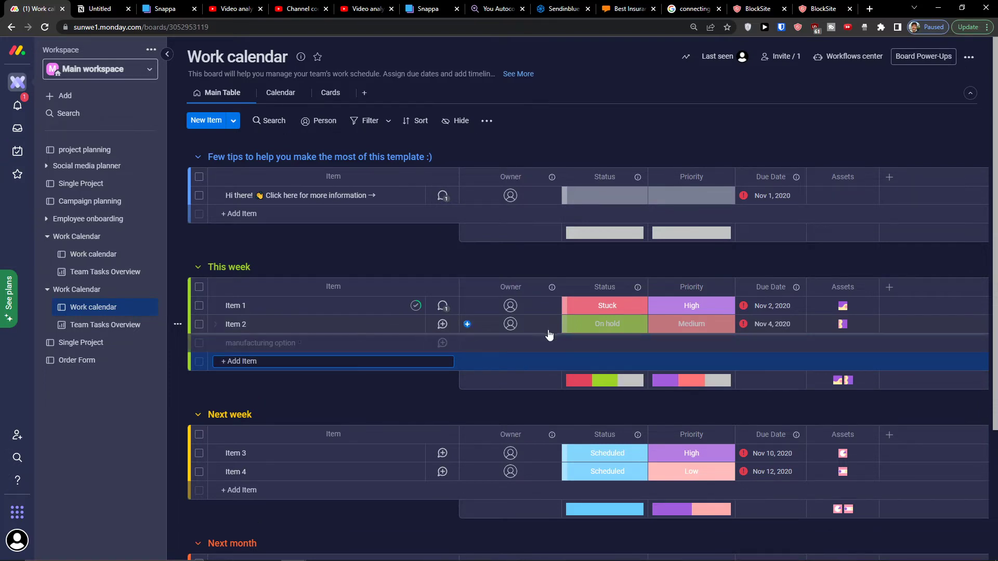
click(215, 342)
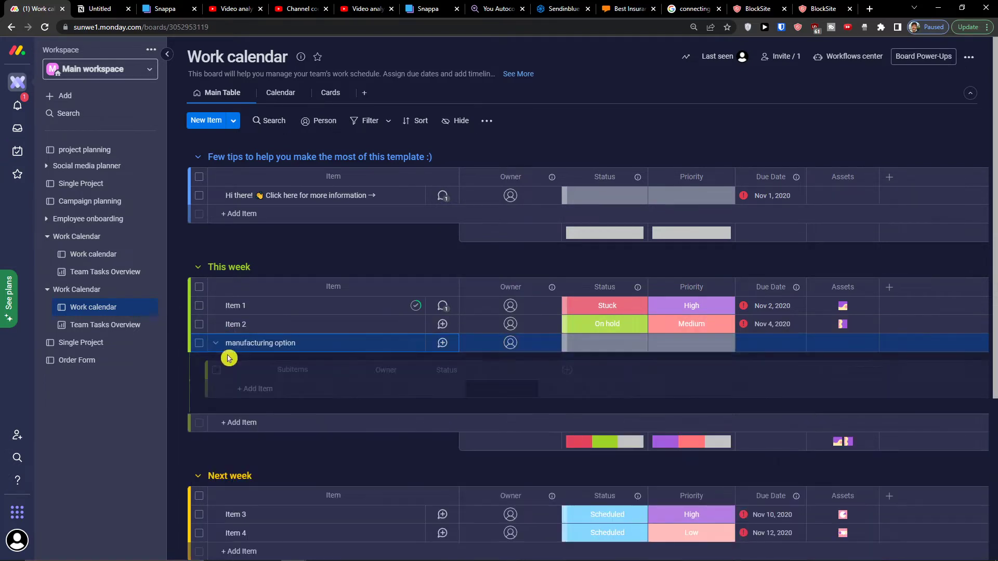
click(510, 342)
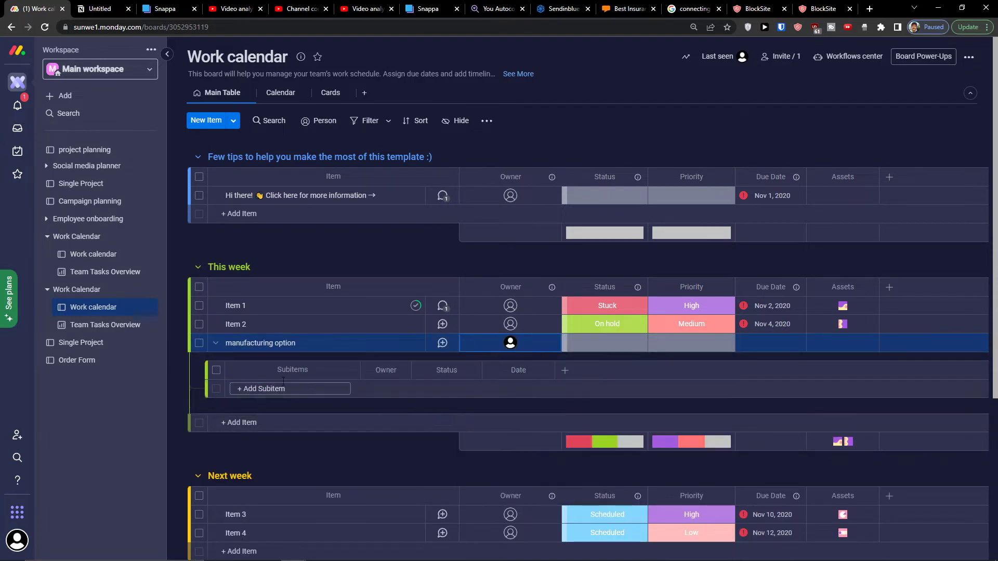
click(215, 343)
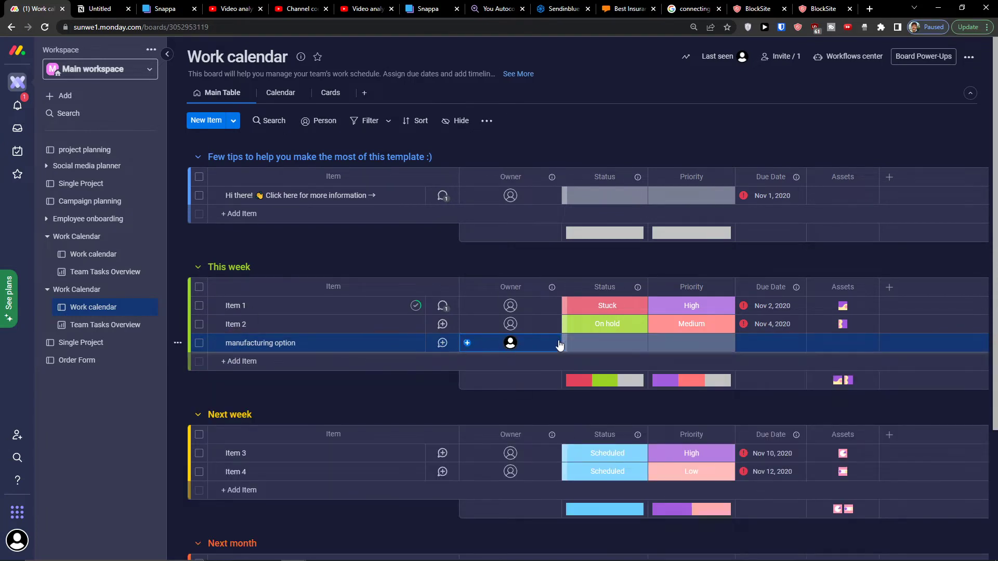
click(604, 342)
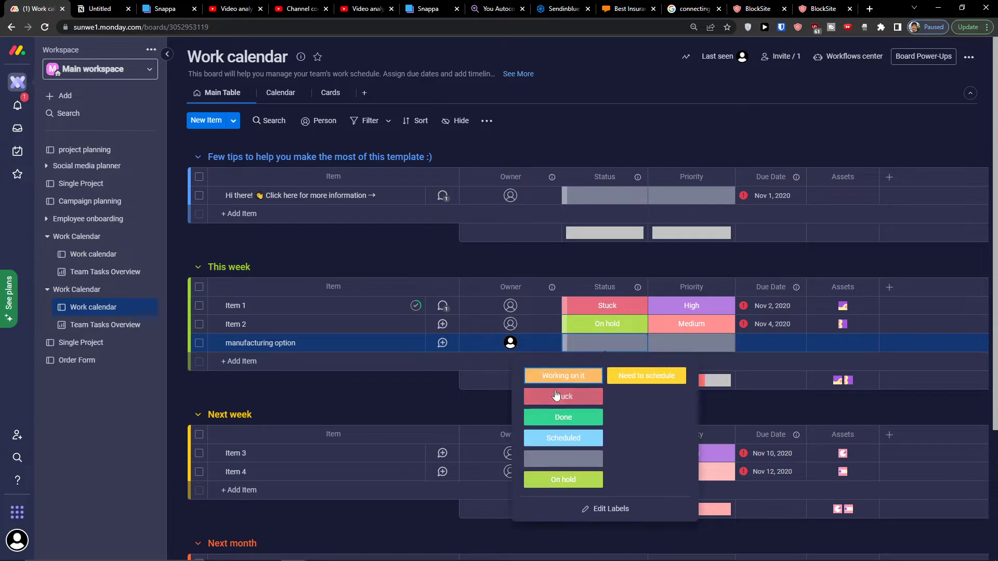
mouse_move(541, 442)
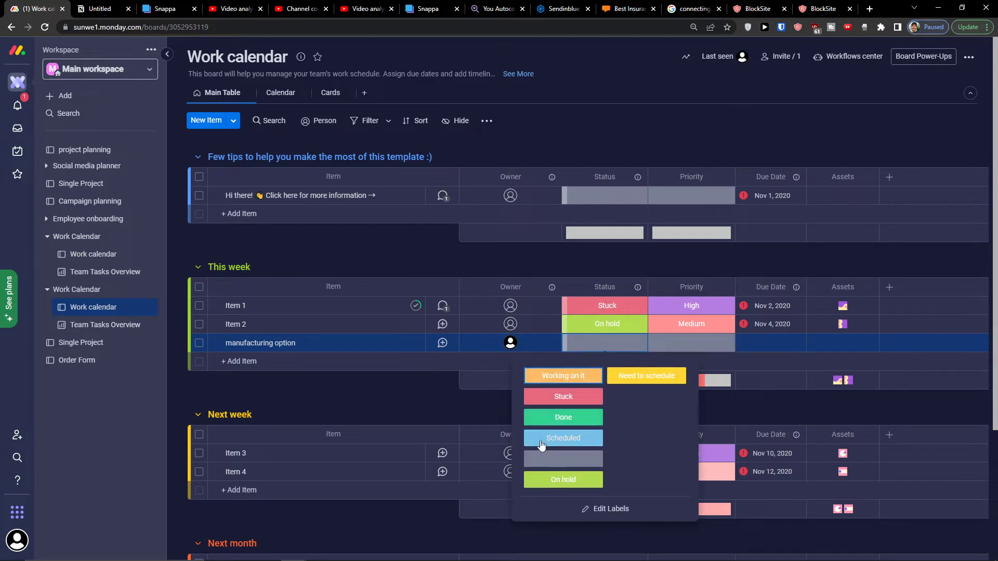
mouse_move(693, 338)
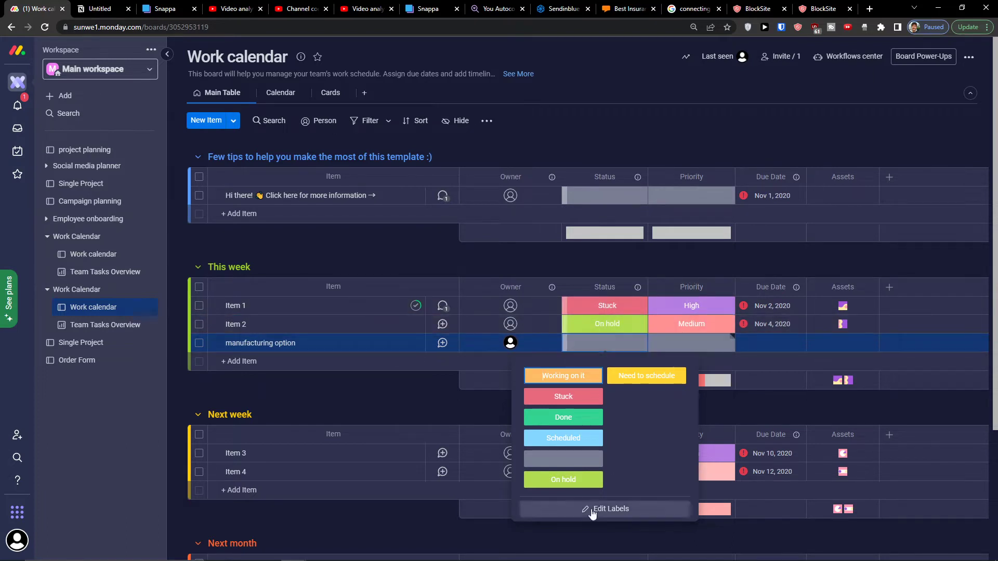
click(609, 509)
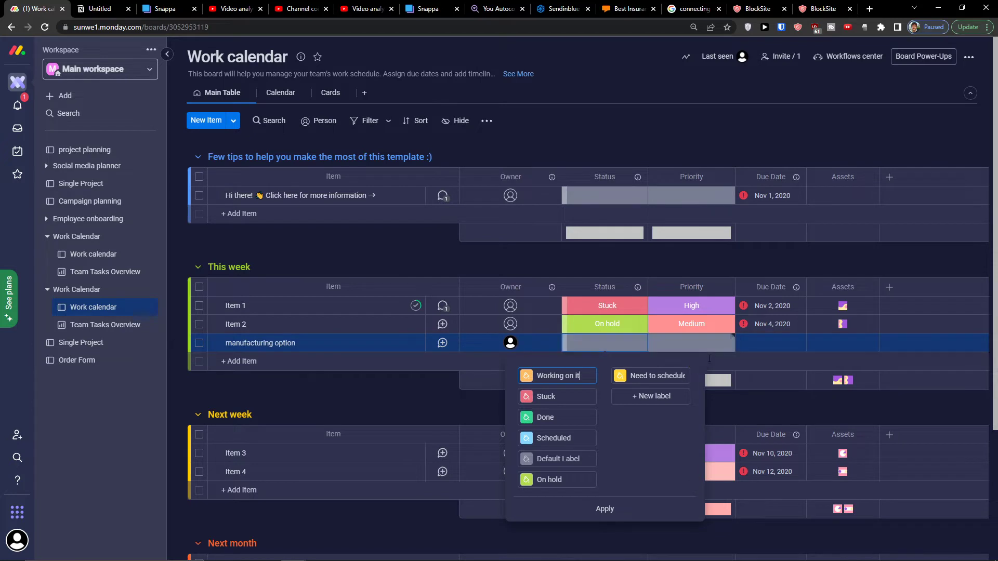
click(691, 343)
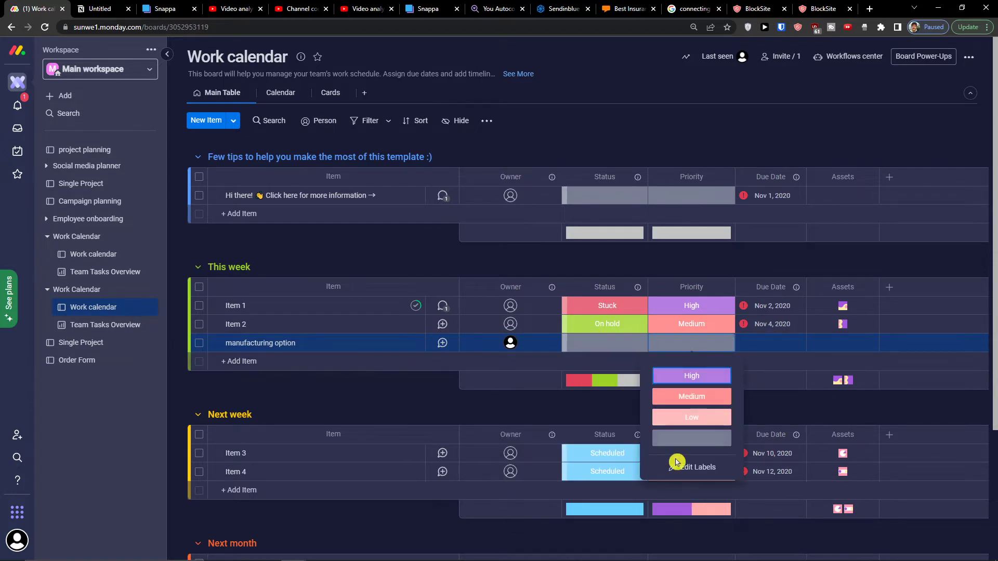
click(696, 467)
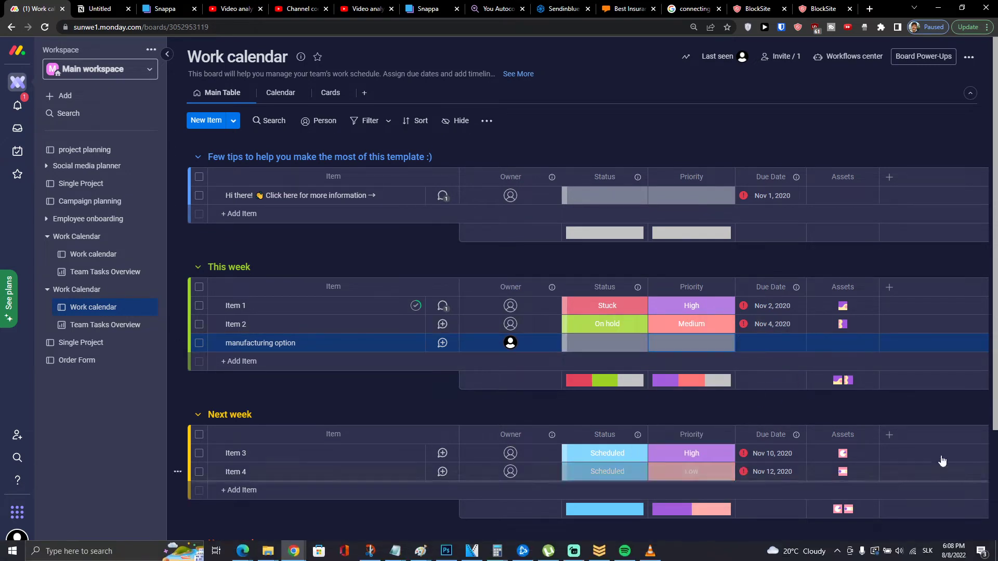
click(770, 343)
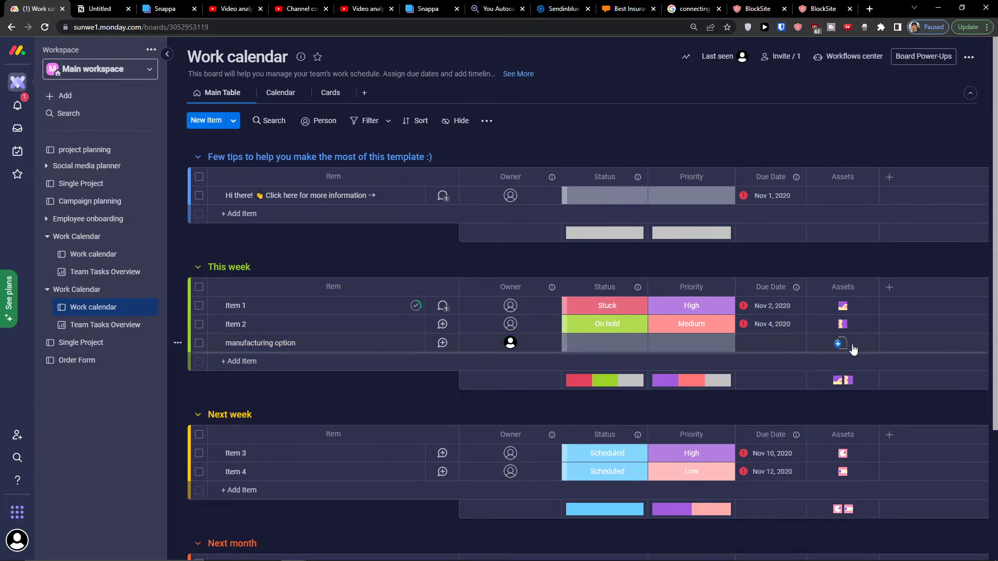
click(839, 344)
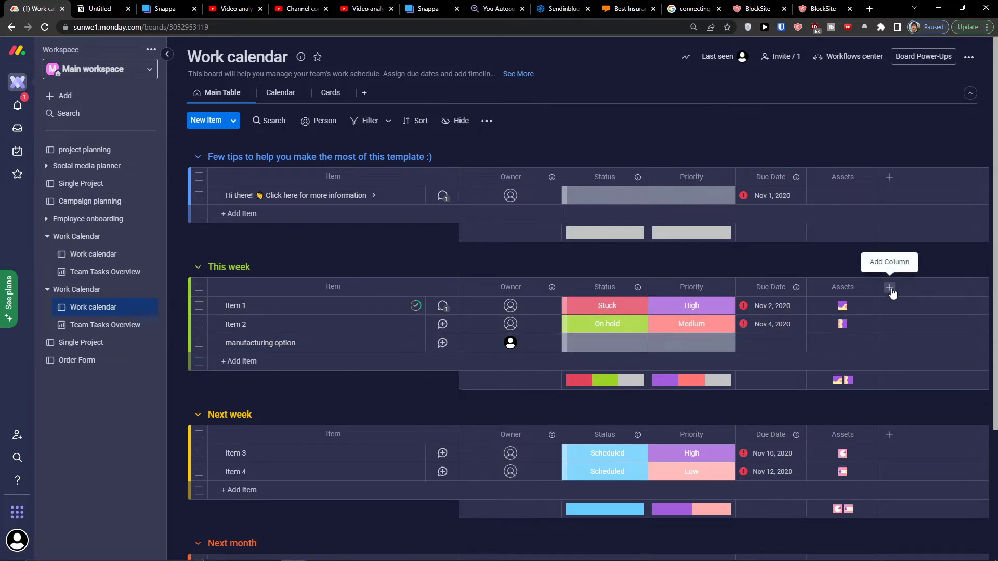
click(890, 287)
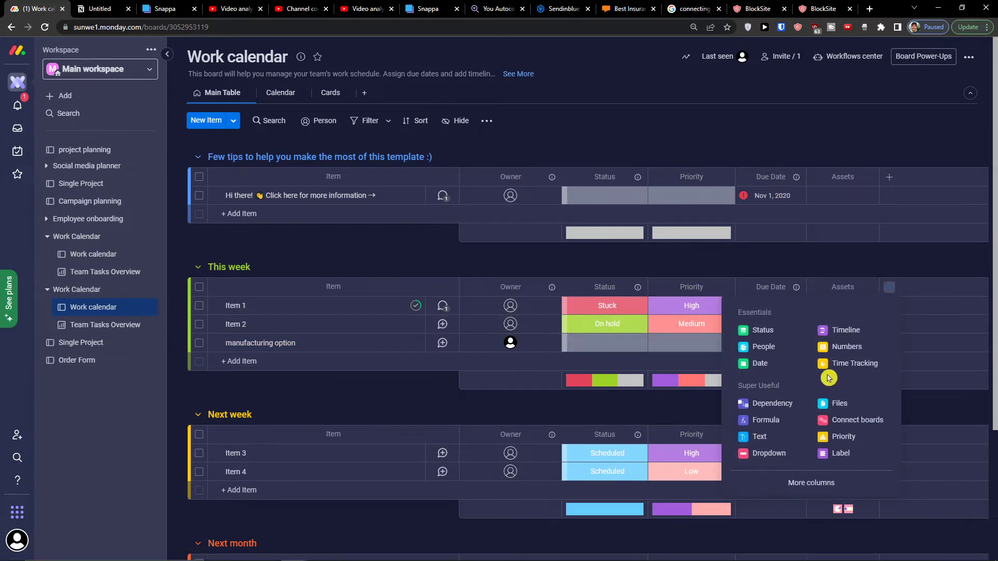
mouse_move(764, 347)
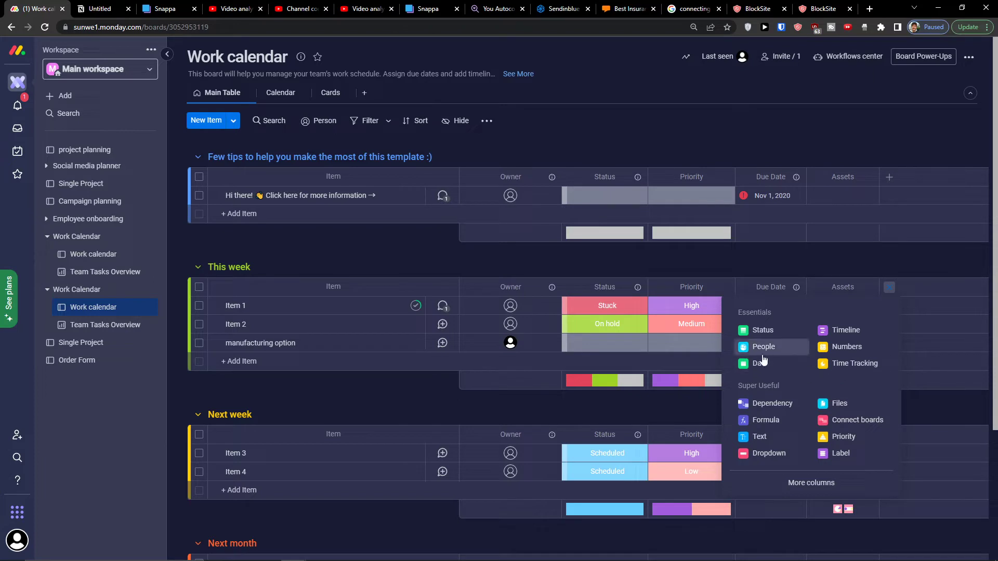
mouse_move(845, 330)
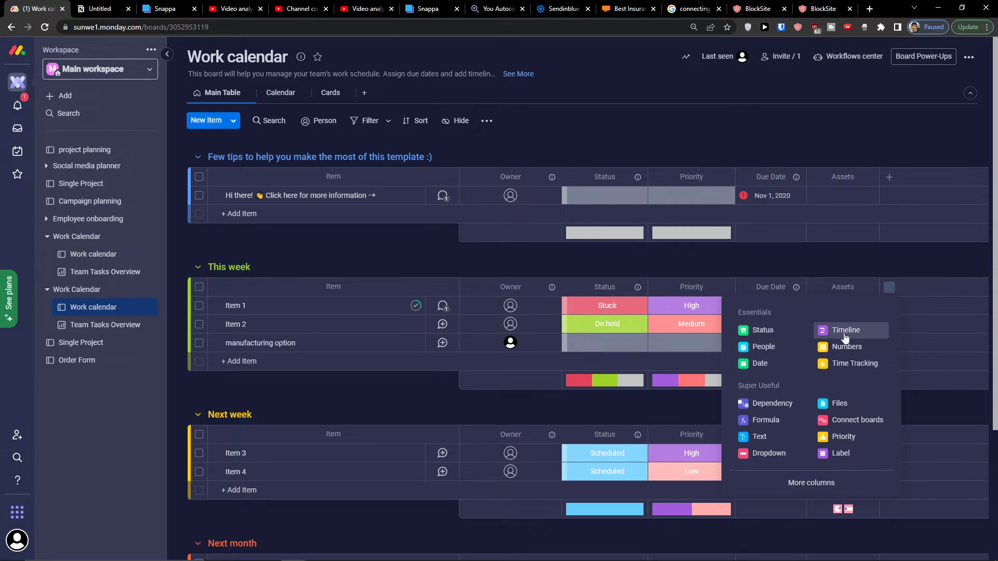
mouse_move(760, 364)
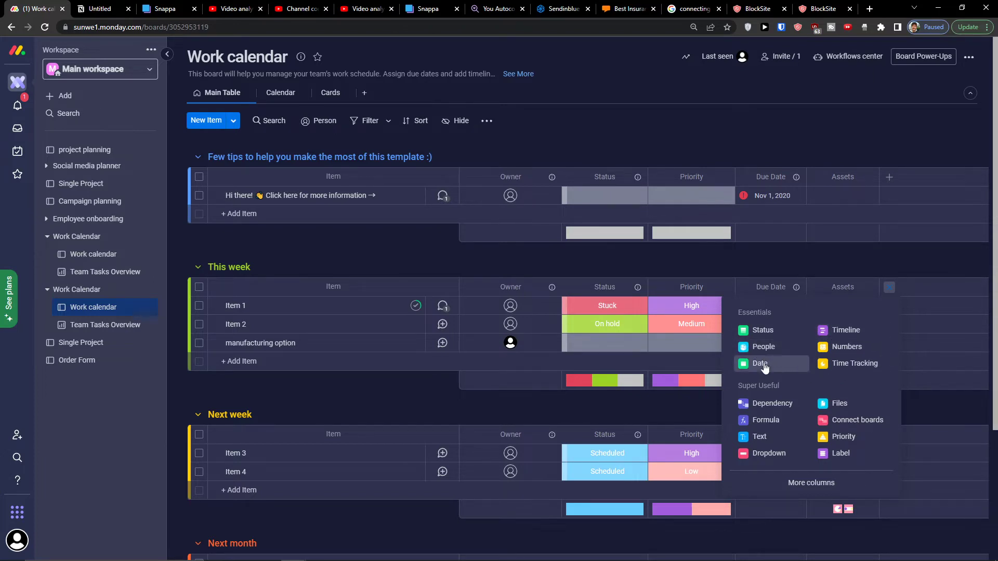
mouse_move(854, 363)
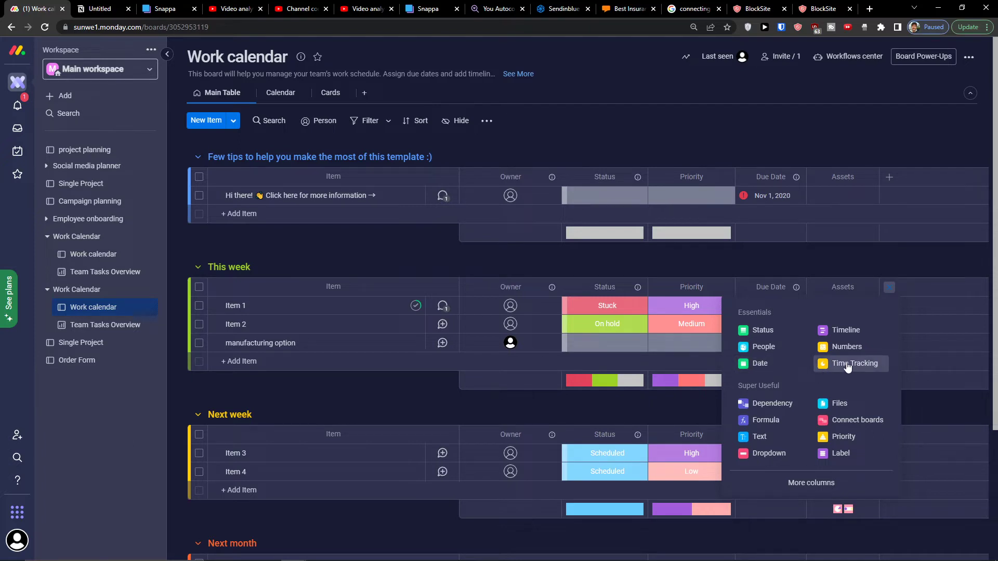
mouse_move(855, 368)
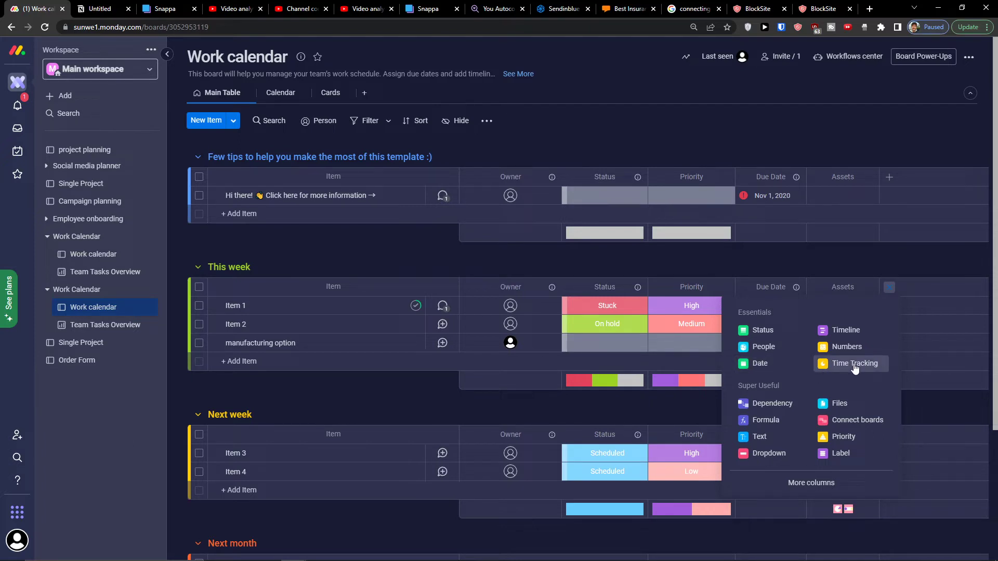
mouse_move(835, 372)
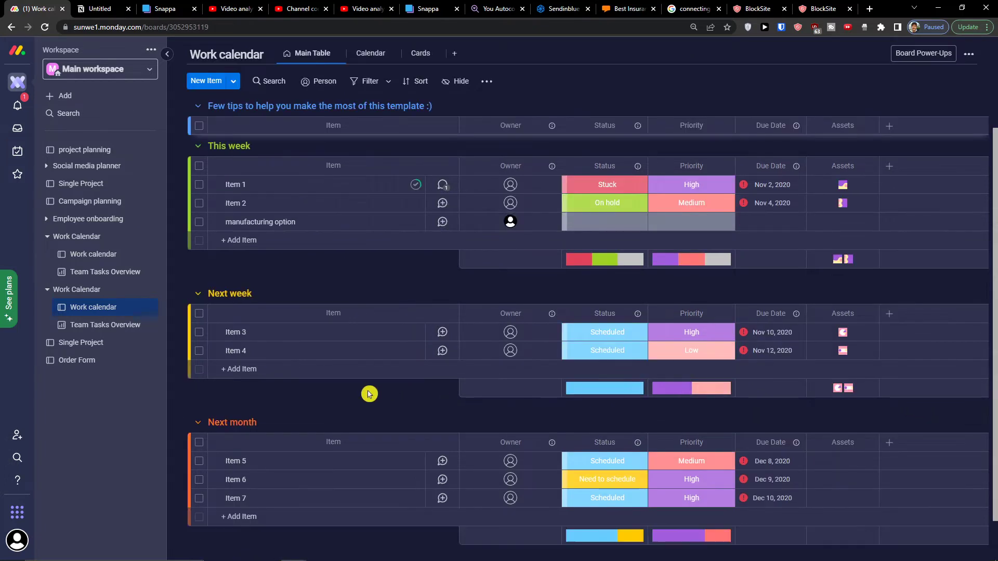
mouse_move(264, 336)
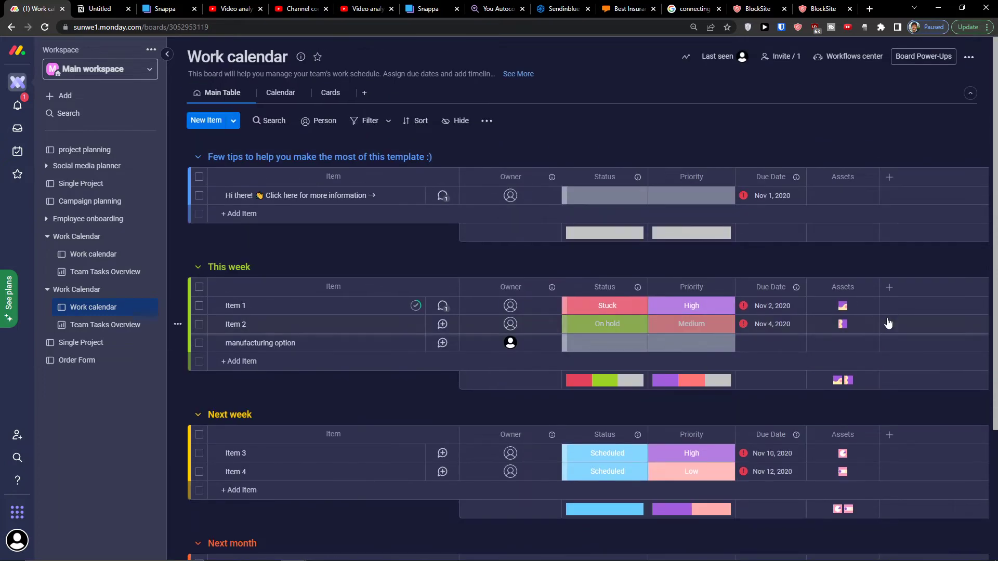
scroll(down, 3)
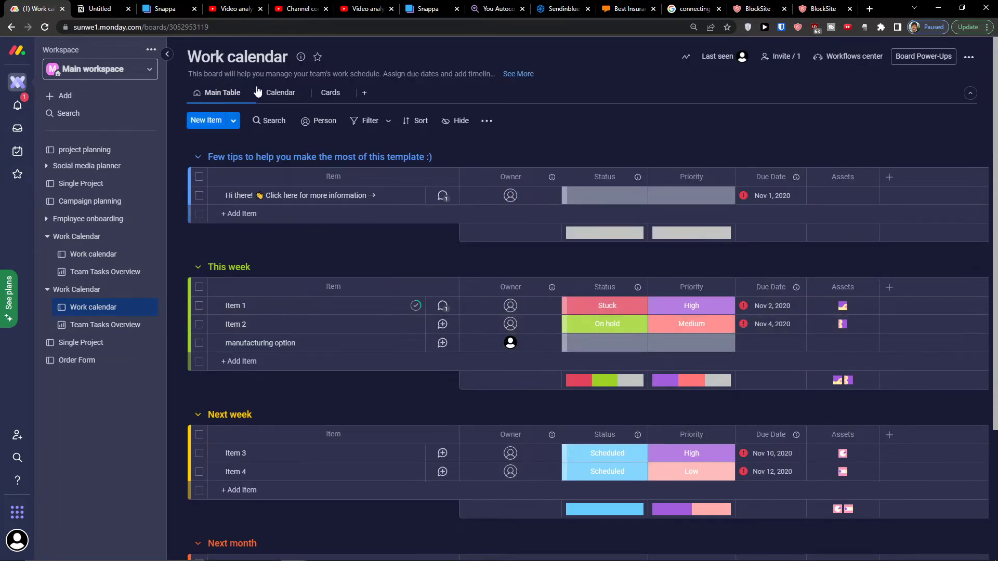
click(281, 92)
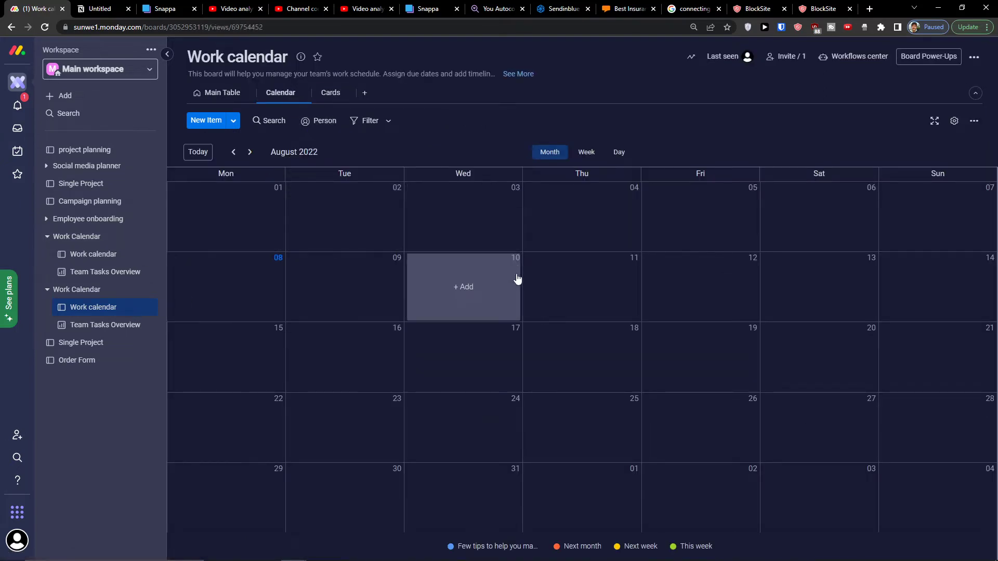
mouse_move(874, 232)
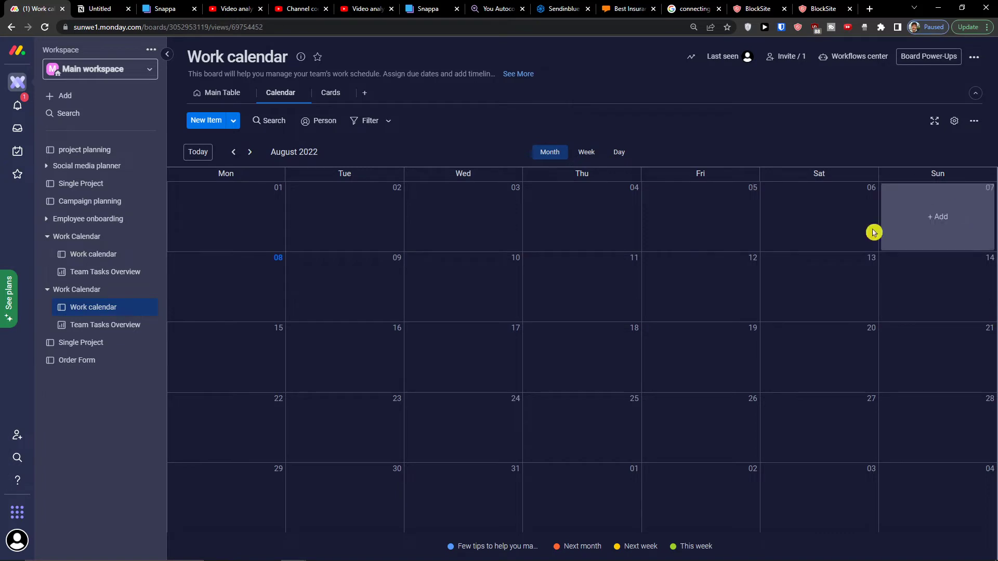
mouse_move(774, 350)
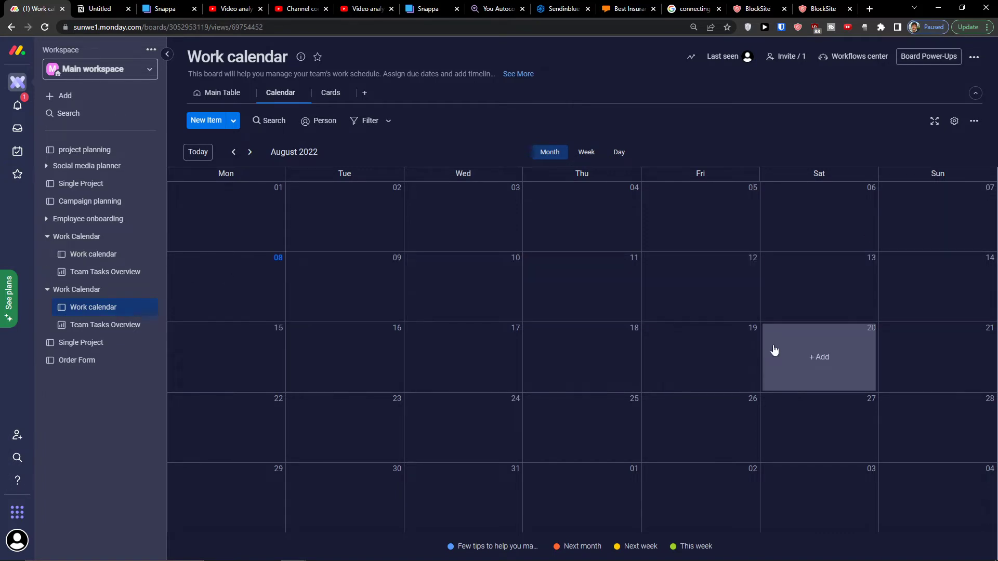
mouse_move(344, 357)
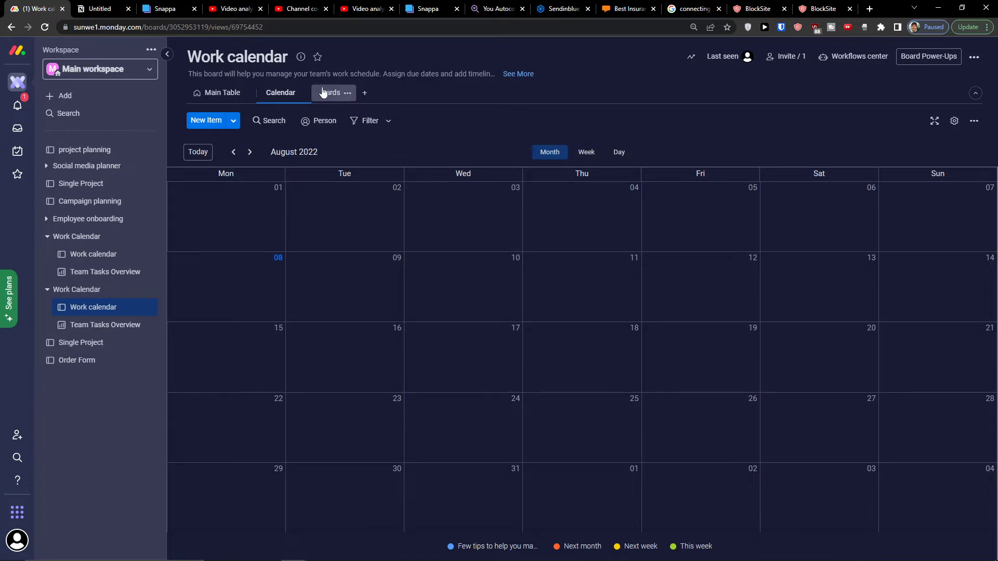
click(222, 93)
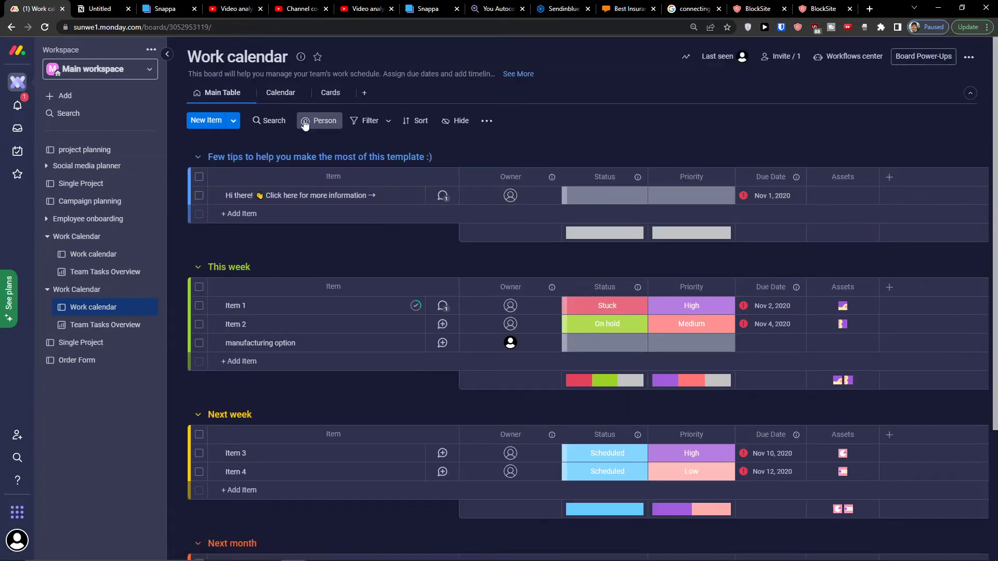
Step: Create 'manufacturing tip' in Next week, Scheduled with Low priority, on August 10
click(281, 93)
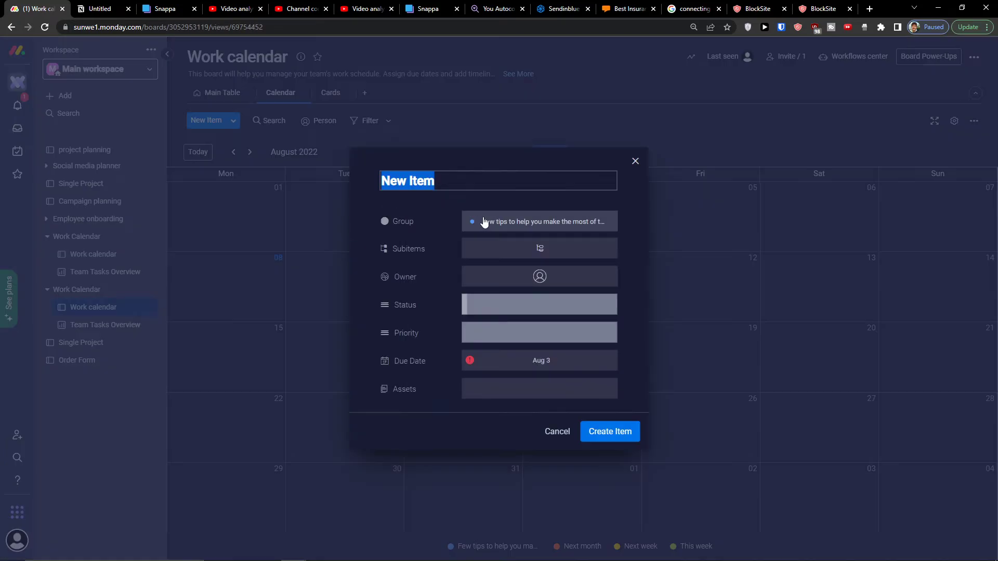
mouse_move(518, 264)
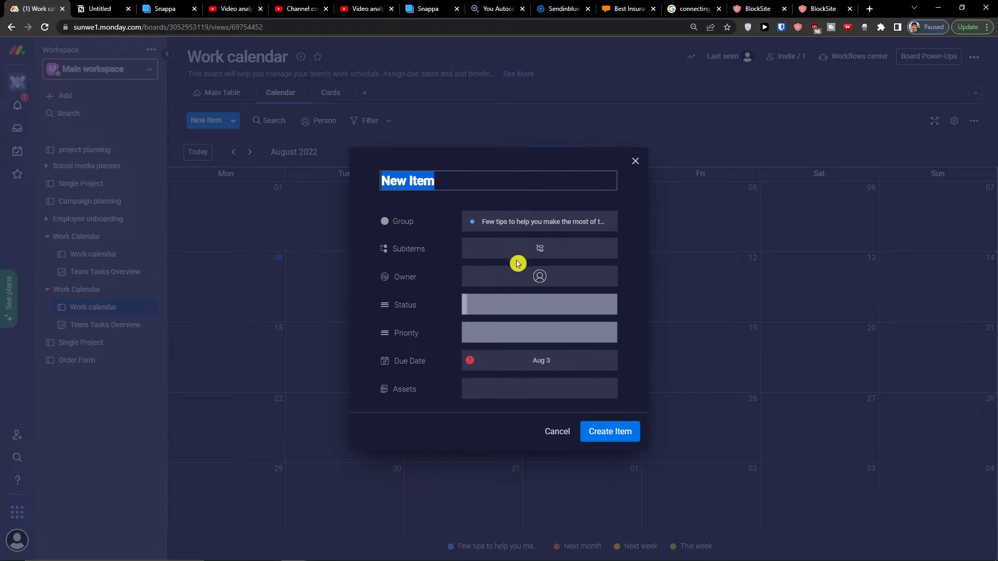
mouse_move(507, 292)
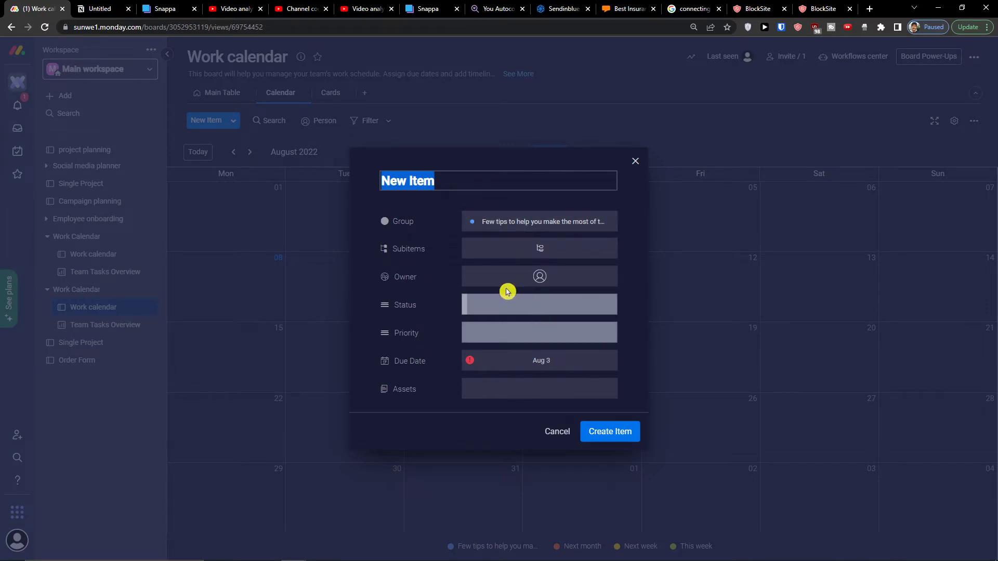
click(539, 221)
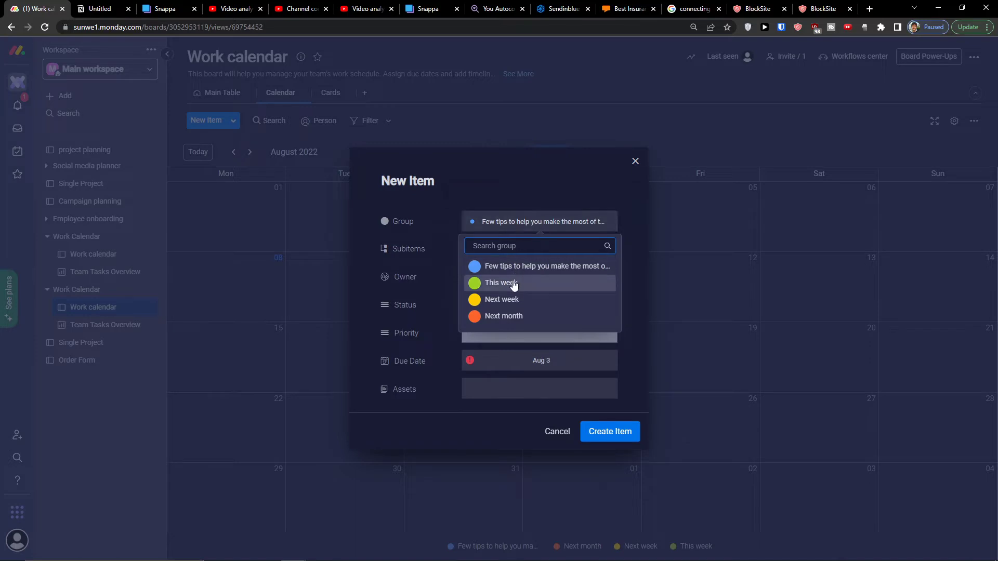
click(501, 300)
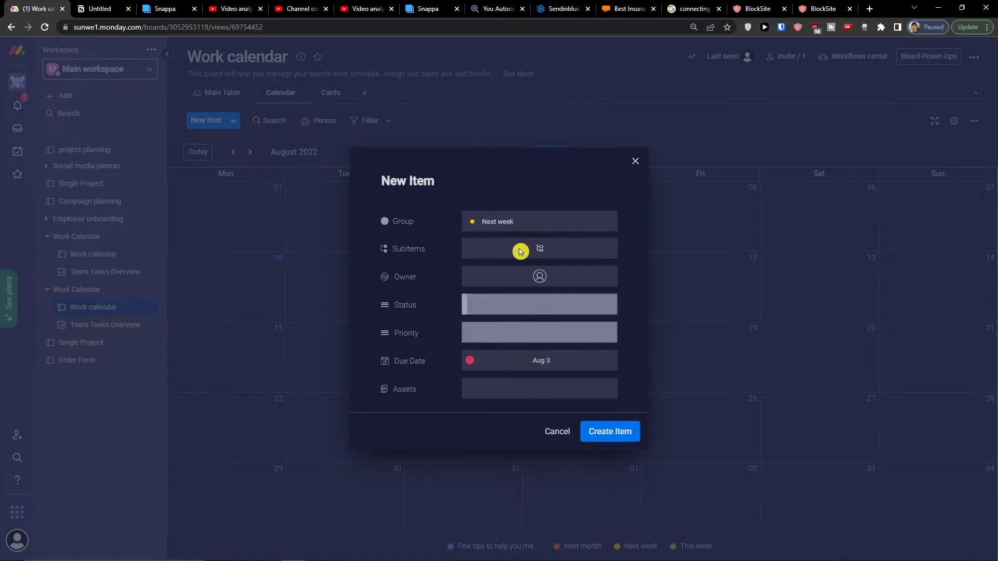
click(408, 181)
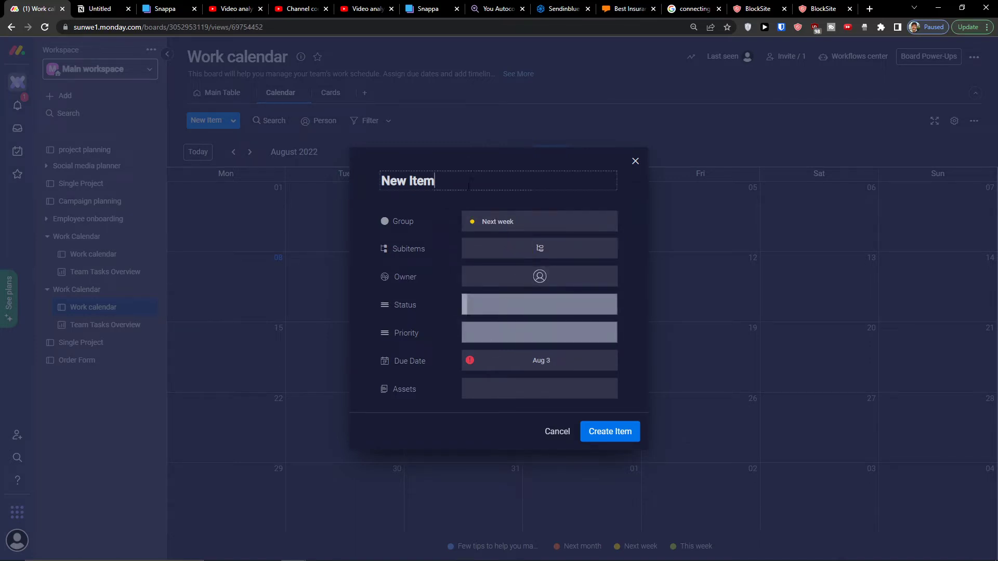
text(manufc)
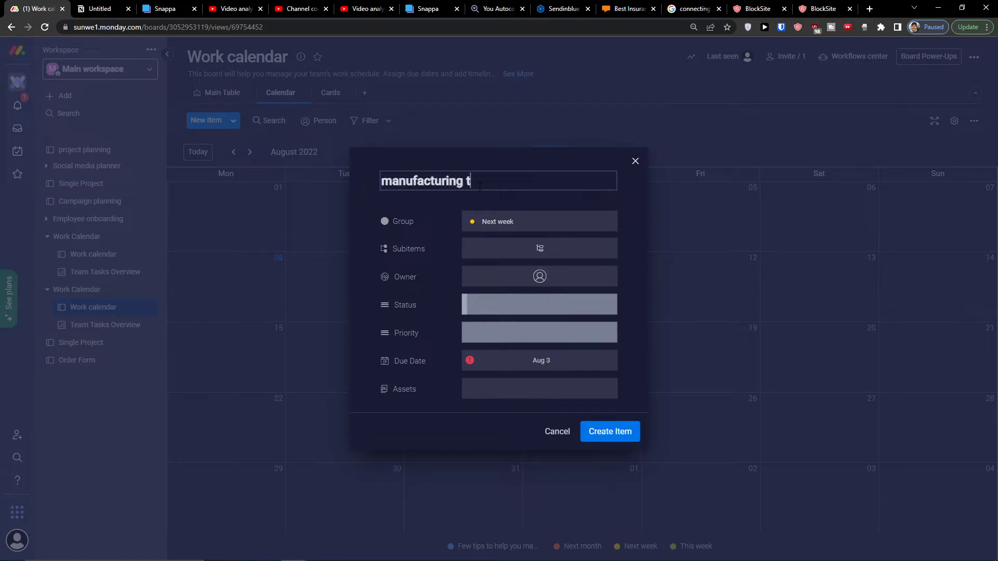
click(539, 305)
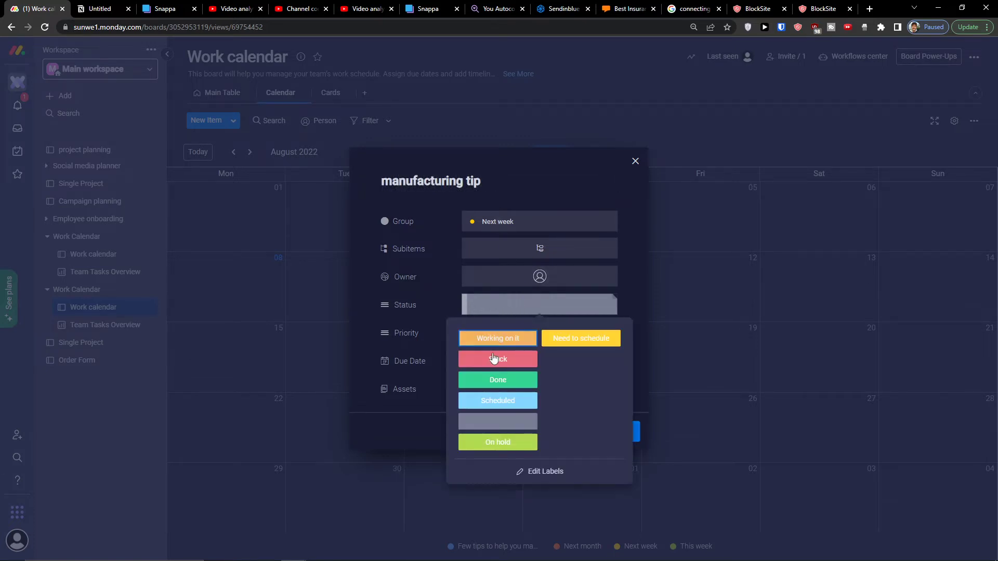
click(498, 400)
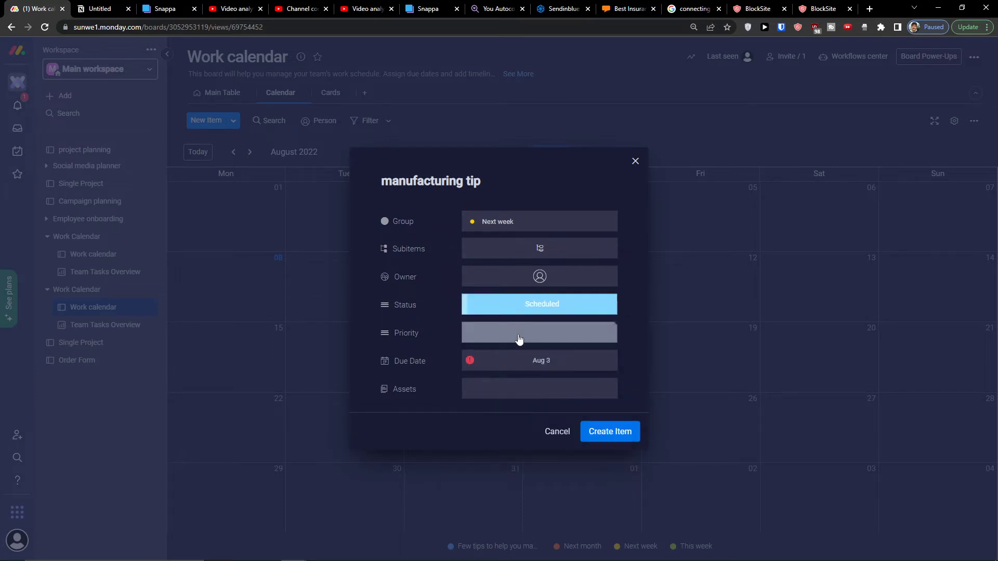
click(539, 332)
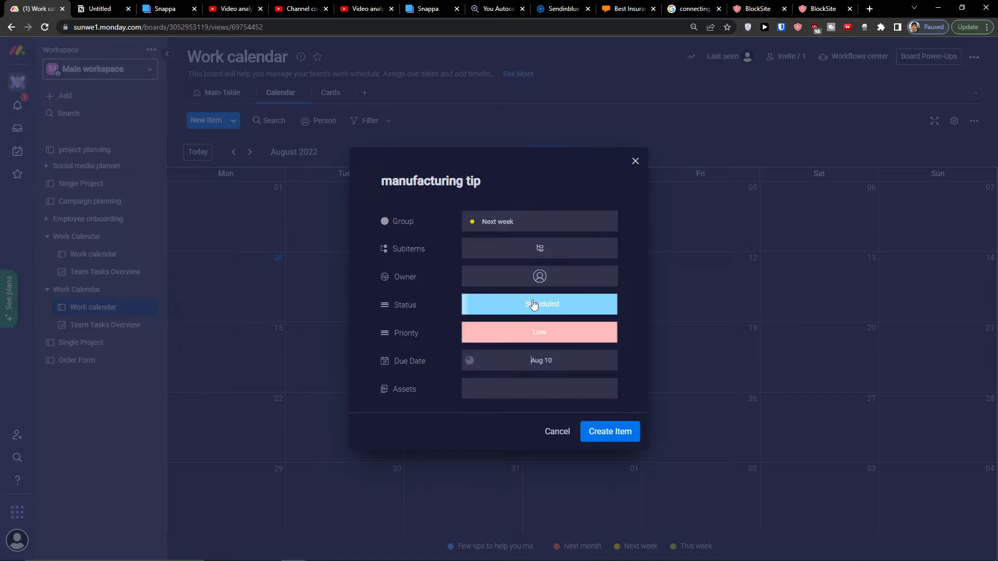
click(609, 431)
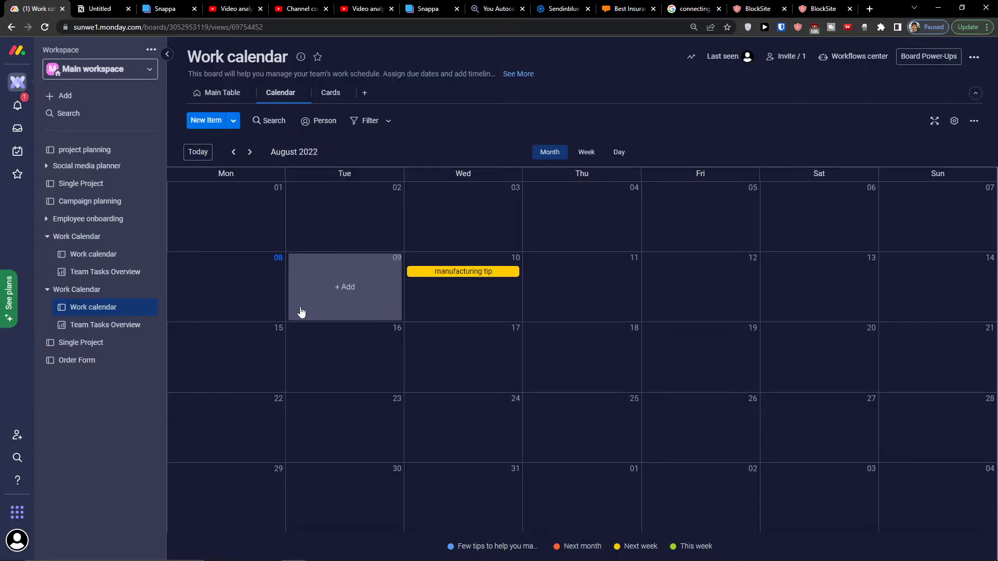
mouse_move(433, 259)
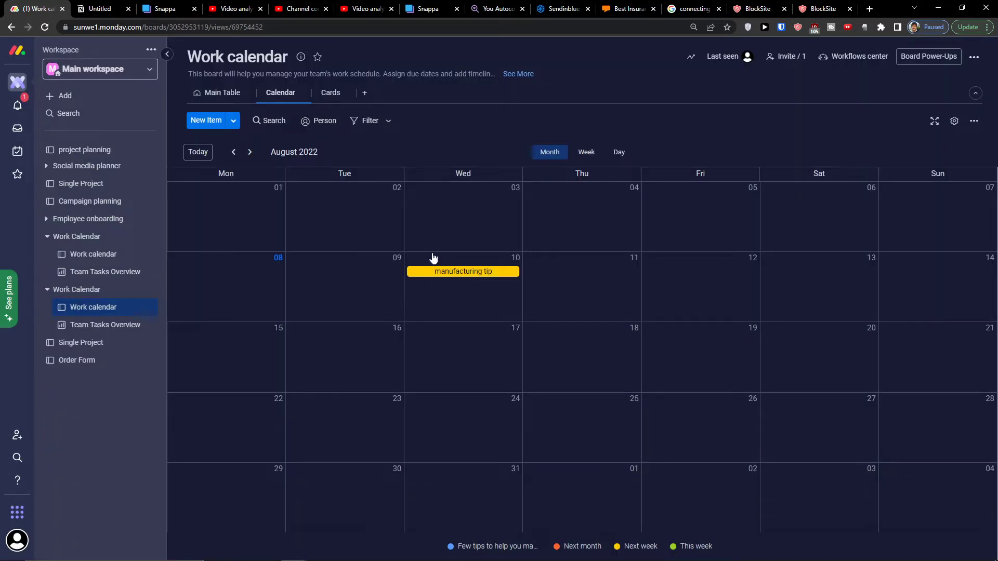
Step: Switch the Work calendar board back to its Main Table view
click(222, 93)
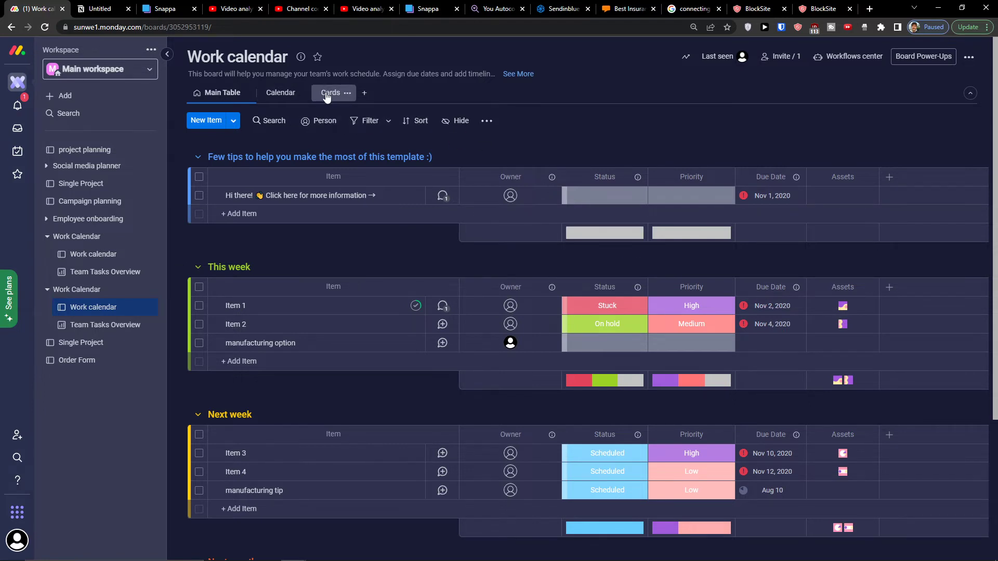
Step: Show the Work calendar items in Cards view and scroll through the cards
click(329, 92)
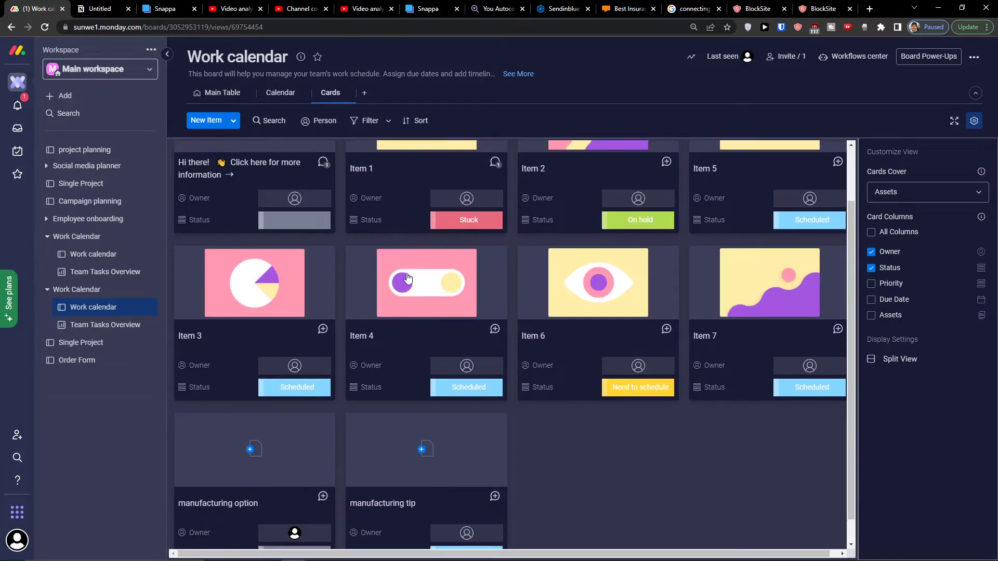
scroll(up, 3)
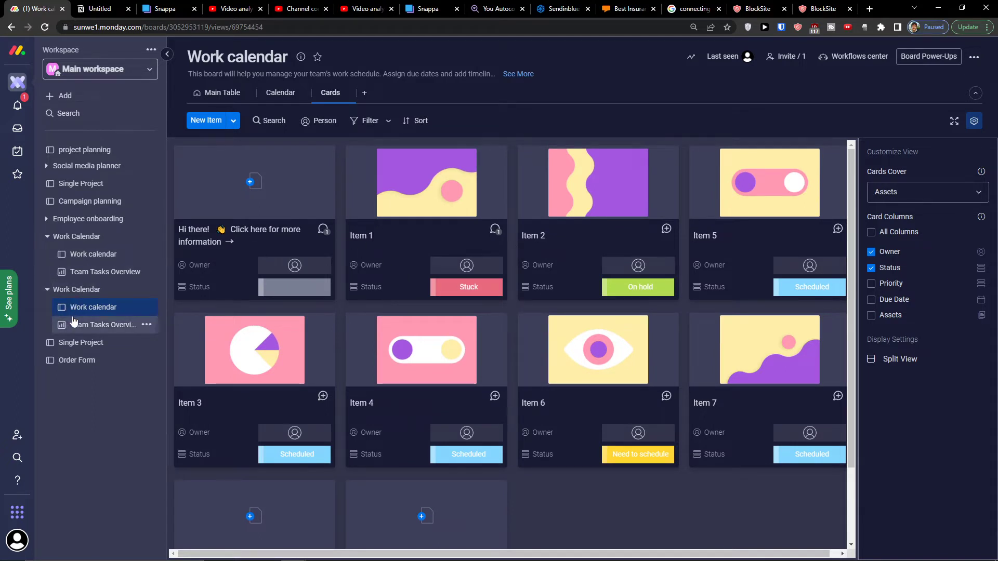
mouse_move(102, 333)
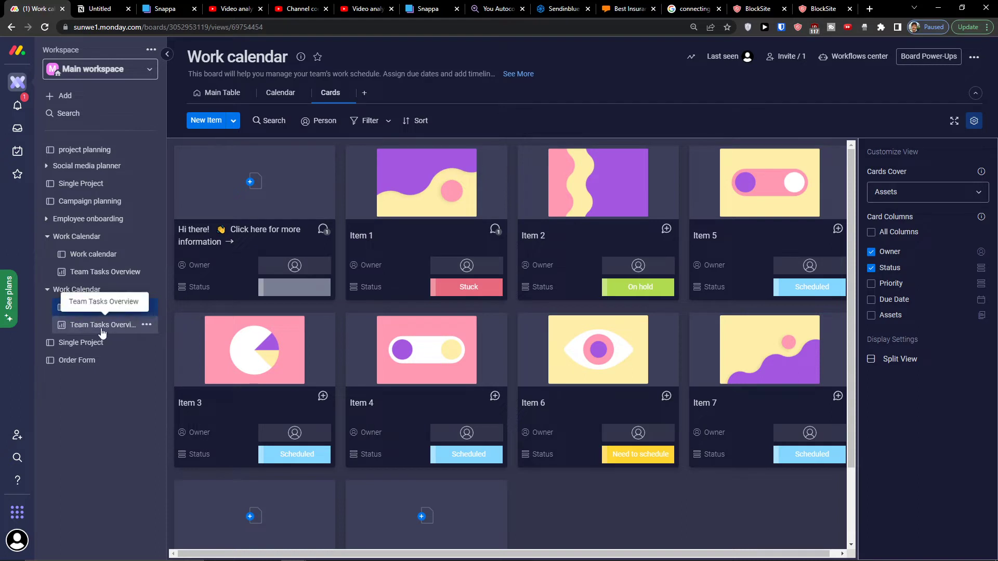
click(102, 325)
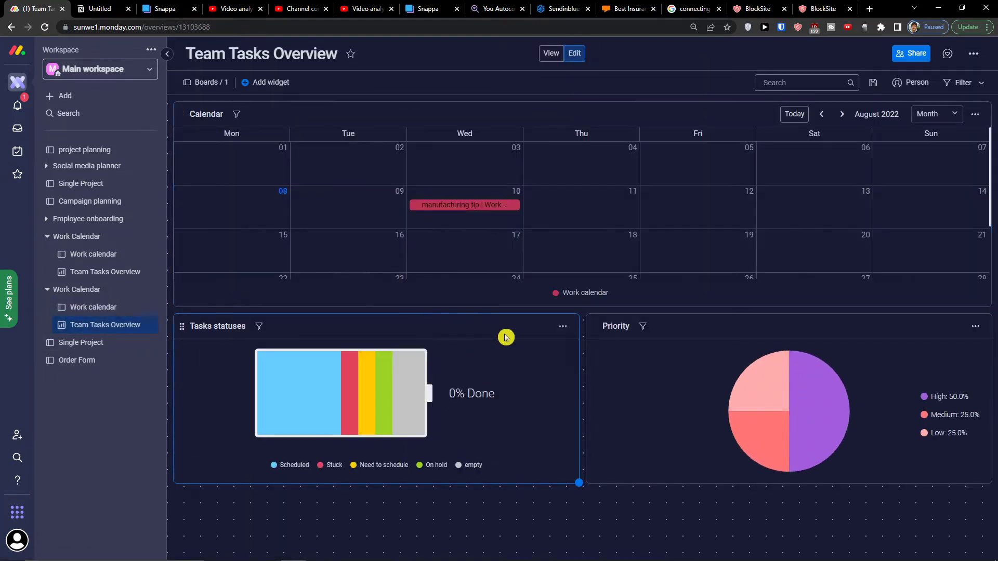
mouse_move(72, 342)
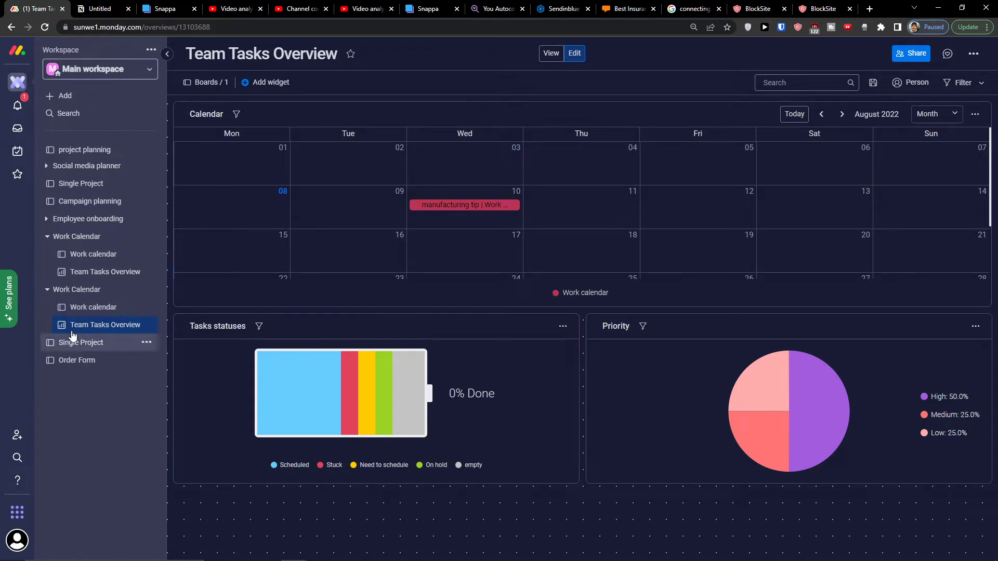
mouse_move(93, 307)
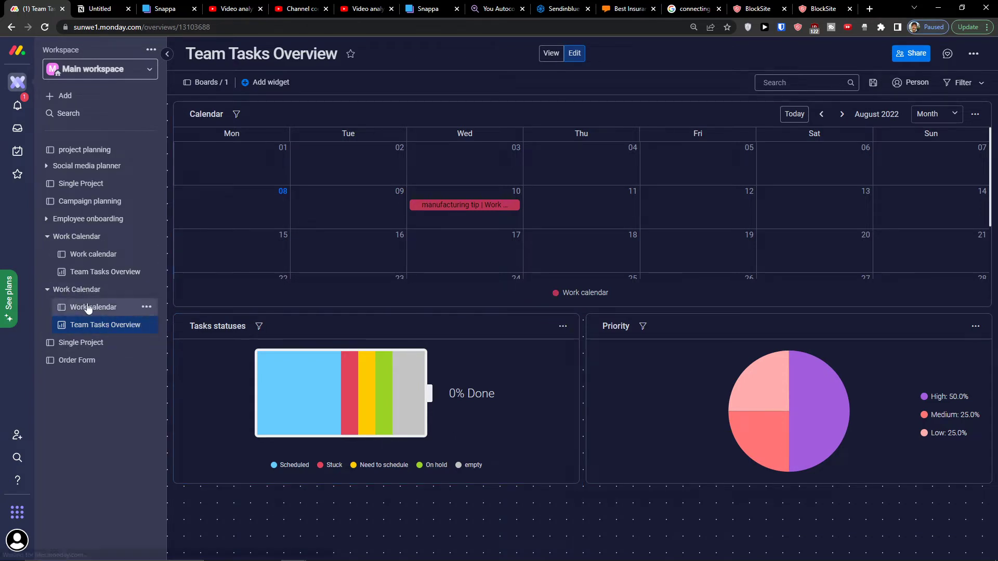
click(93, 306)
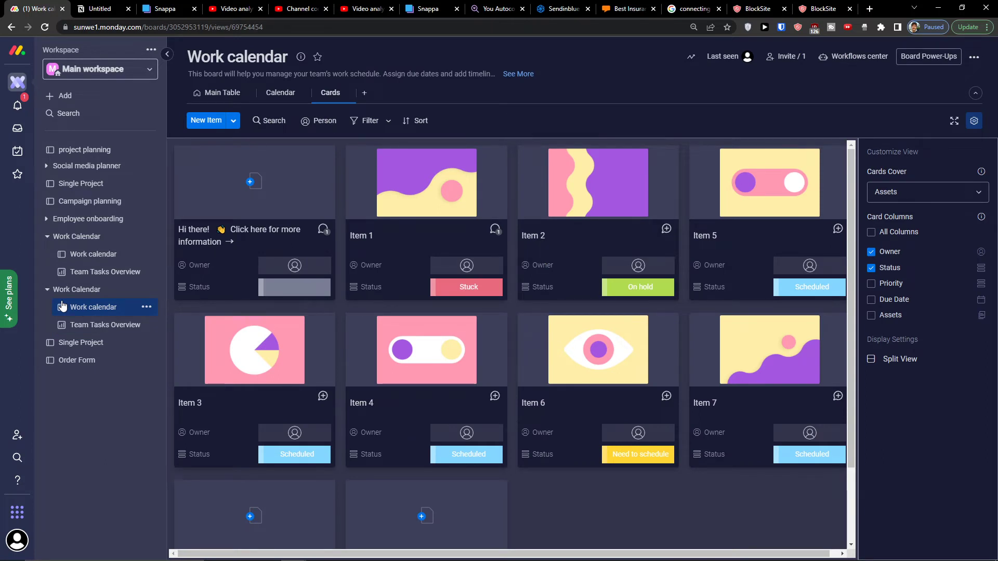
mouse_move(80, 343)
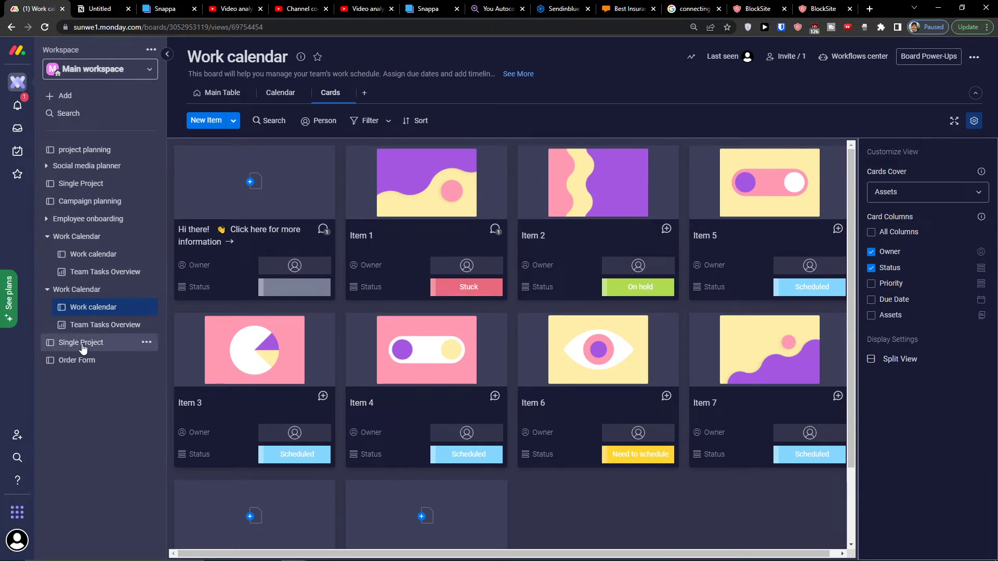
Step: Open the Single Project board from the workspace sidebar
click(80, 343)
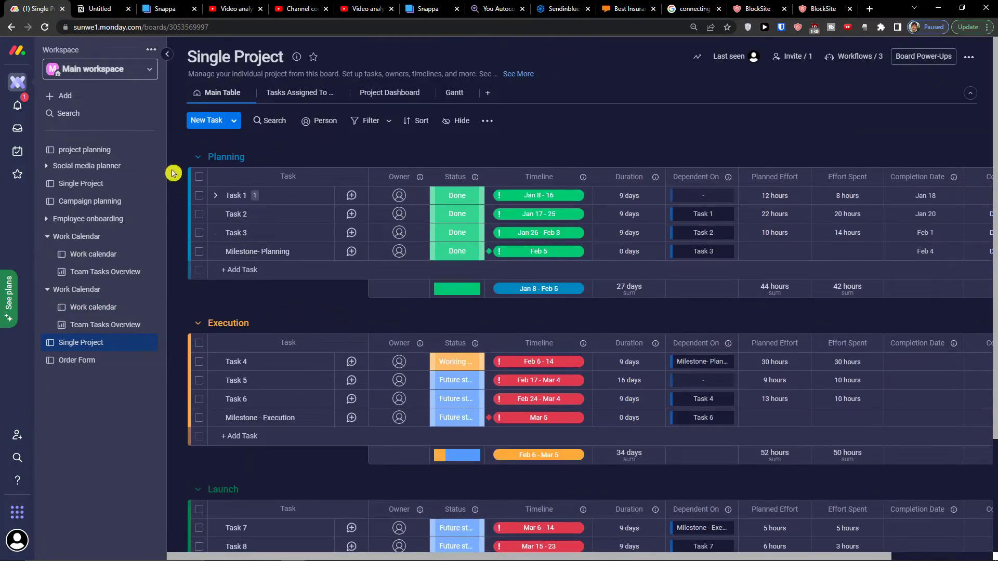
mouse_move(252, 233)
text(Panning manufactur)
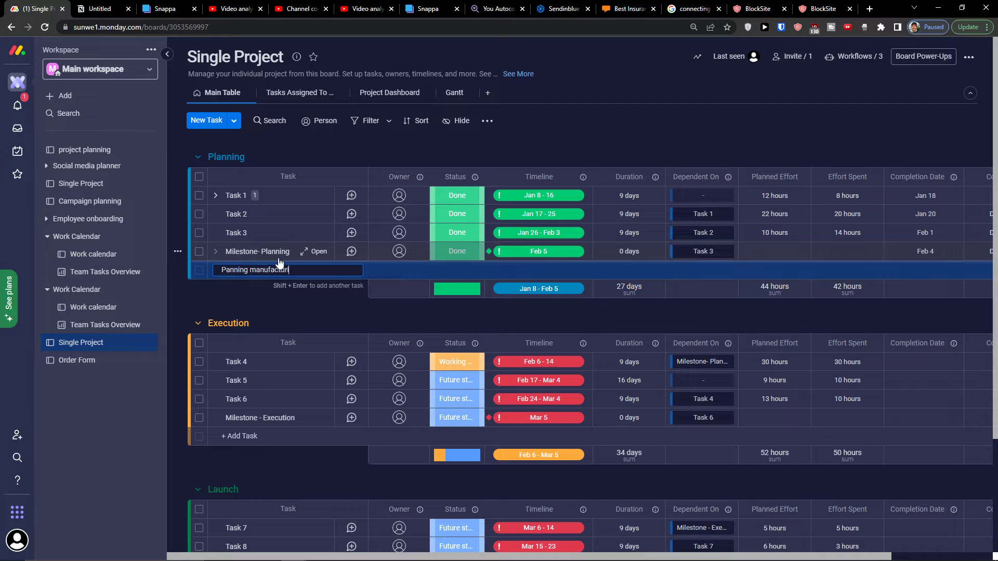
Step: Save the new Planning task as Working on it, Aug 19–31, dependent on Task 3
key(Return)
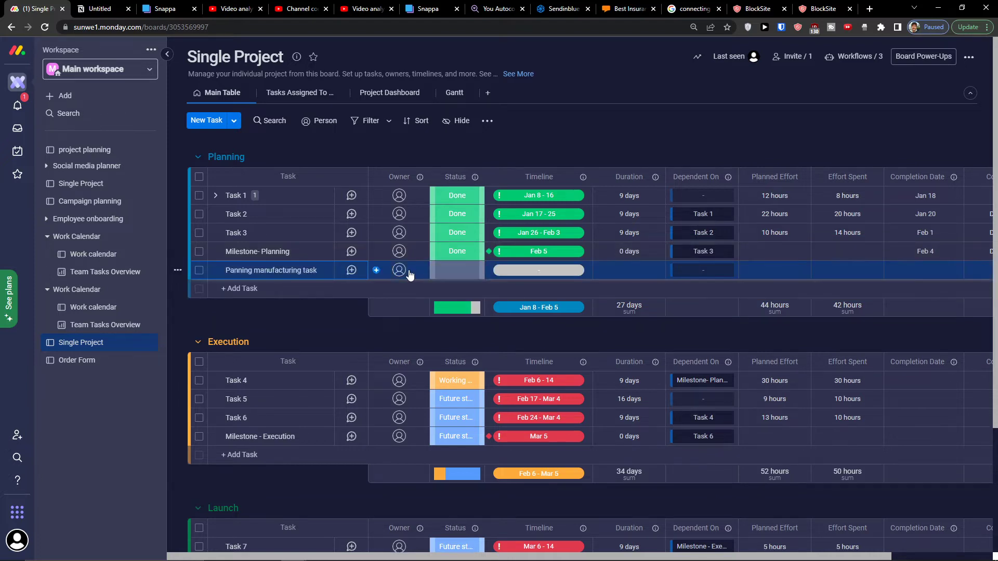
mouse_move(448, 283)
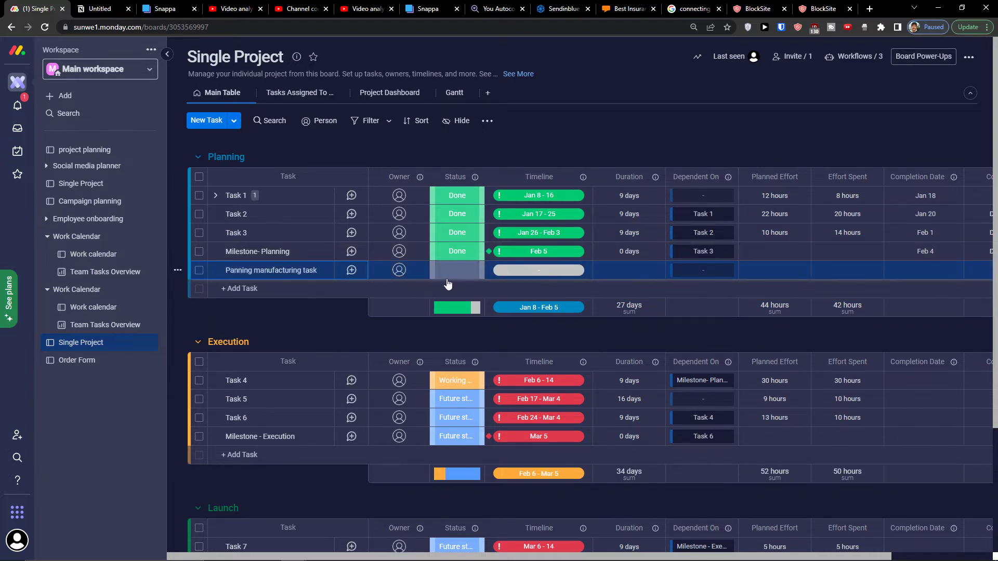
click(457, 270)
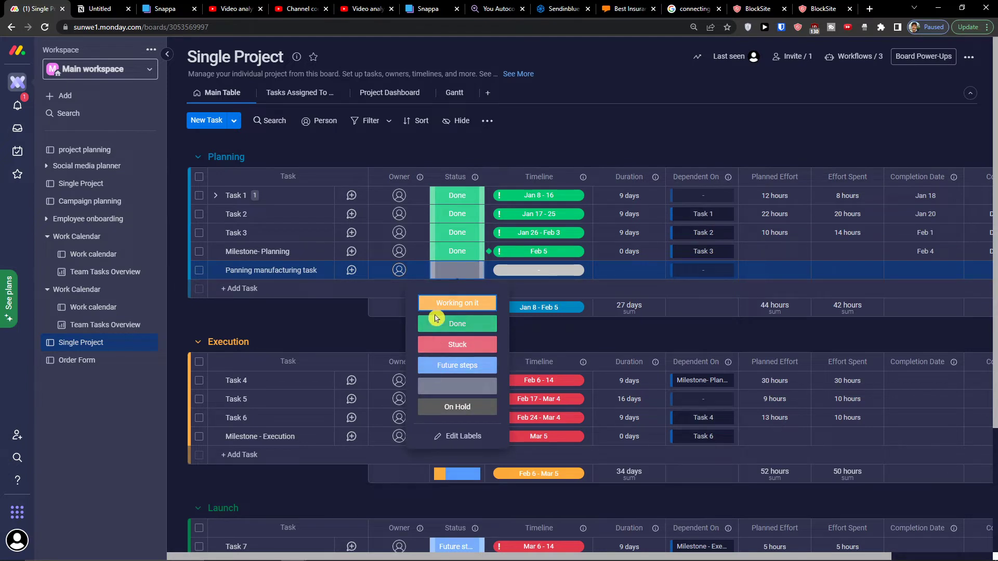
click(456, 302)
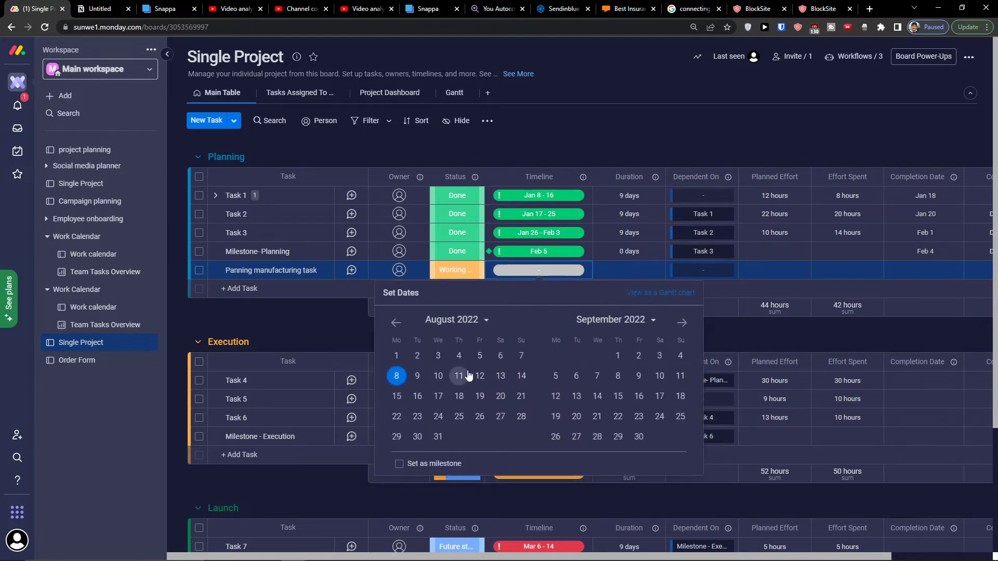
click(480, 396)
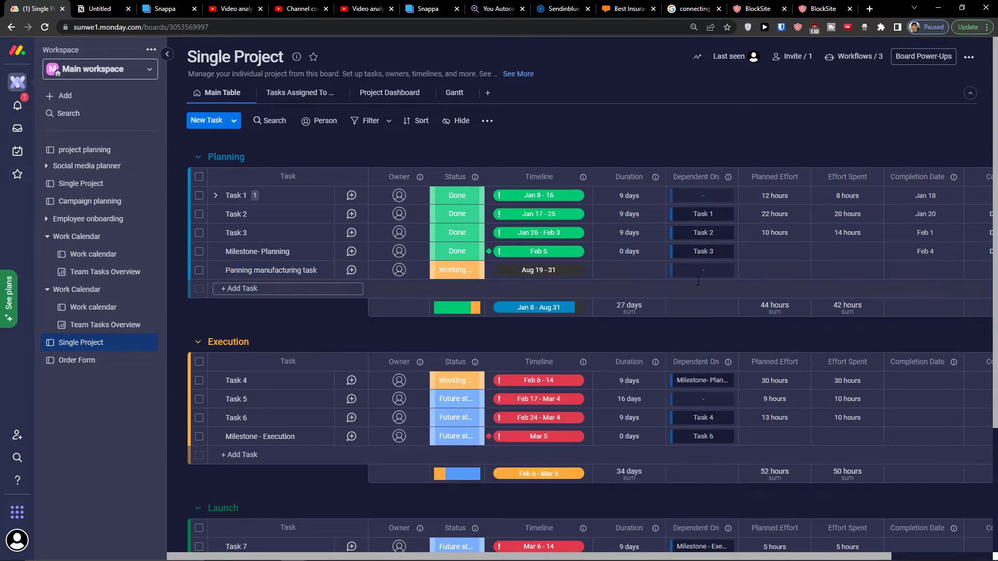
click(702, 270)
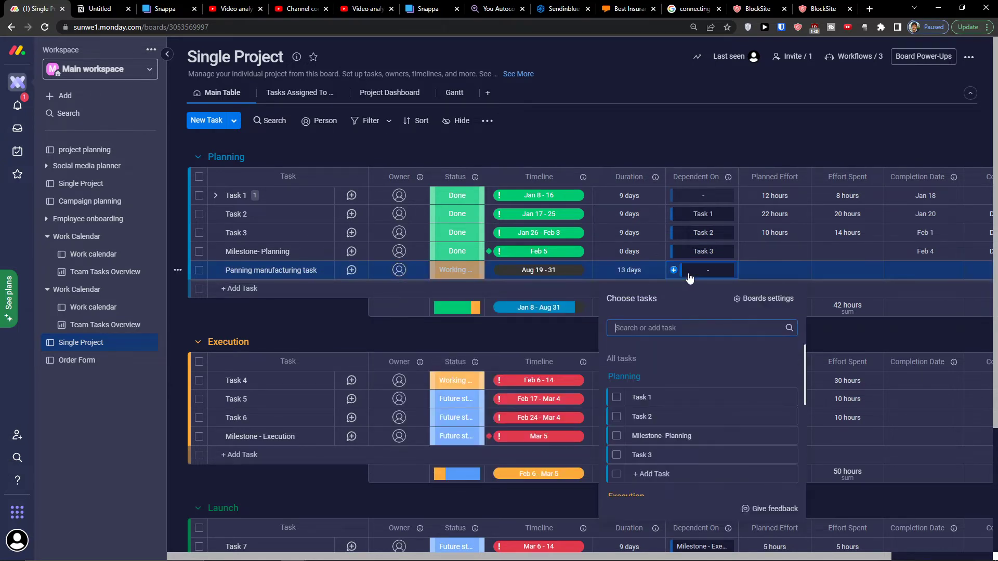
scroll(down, 3)
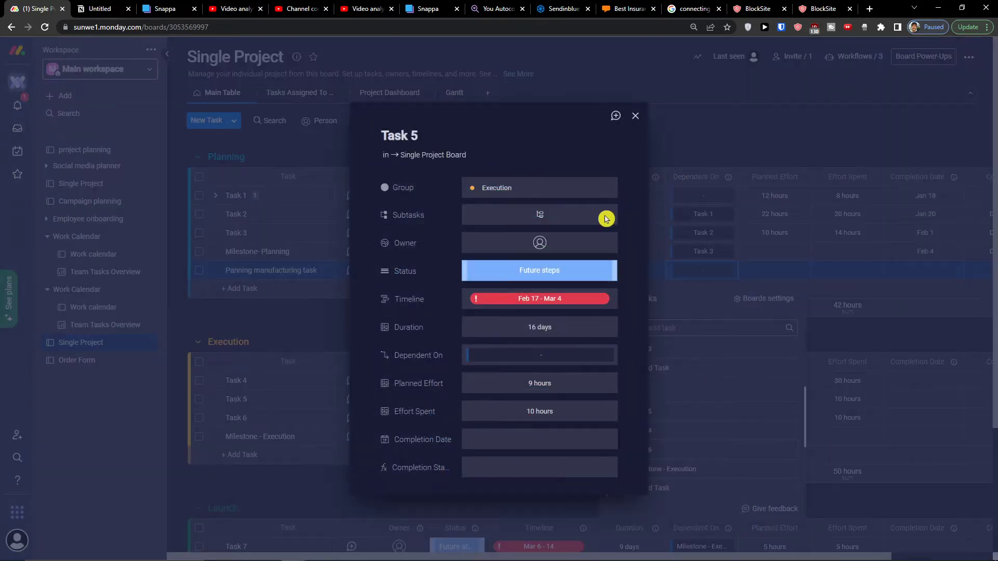
click(635, 116)
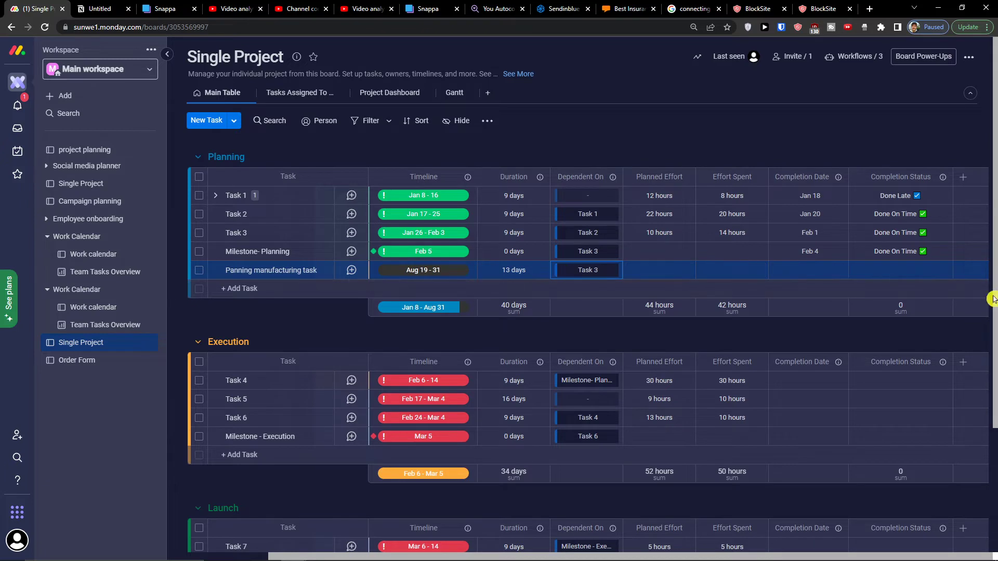
click(808, 250)
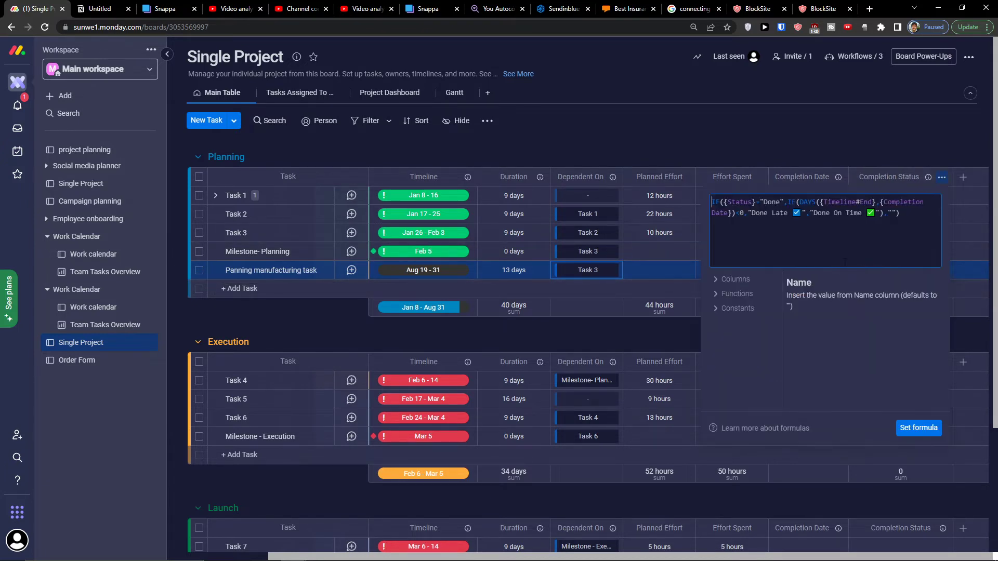
click(918, 428)
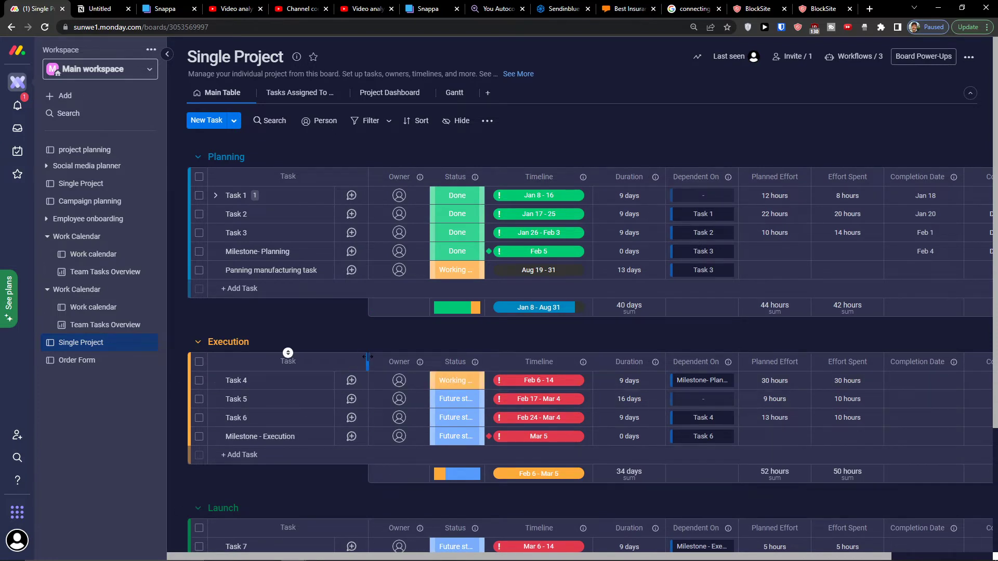
mouse_move(431, 349)
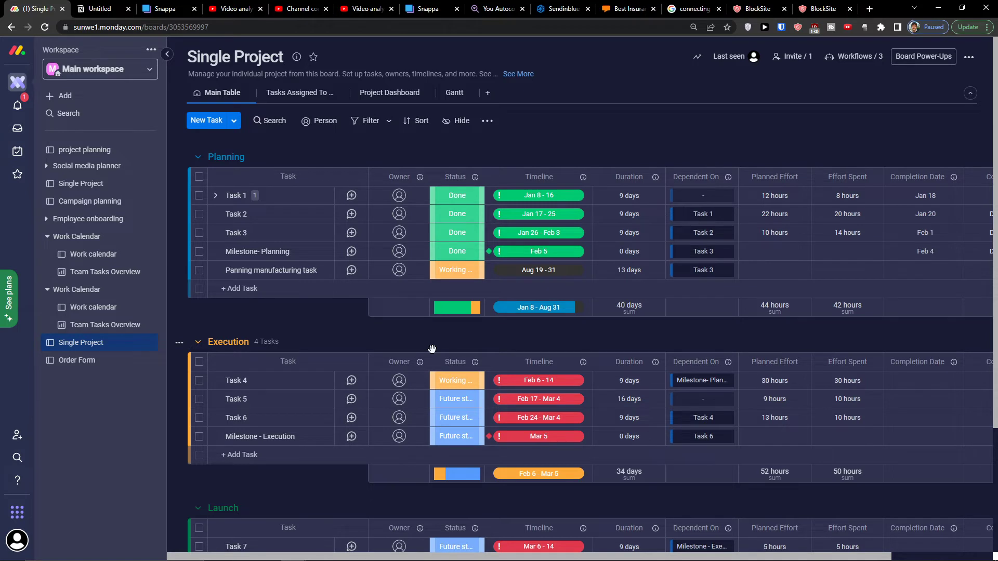
scroll(down, 3)
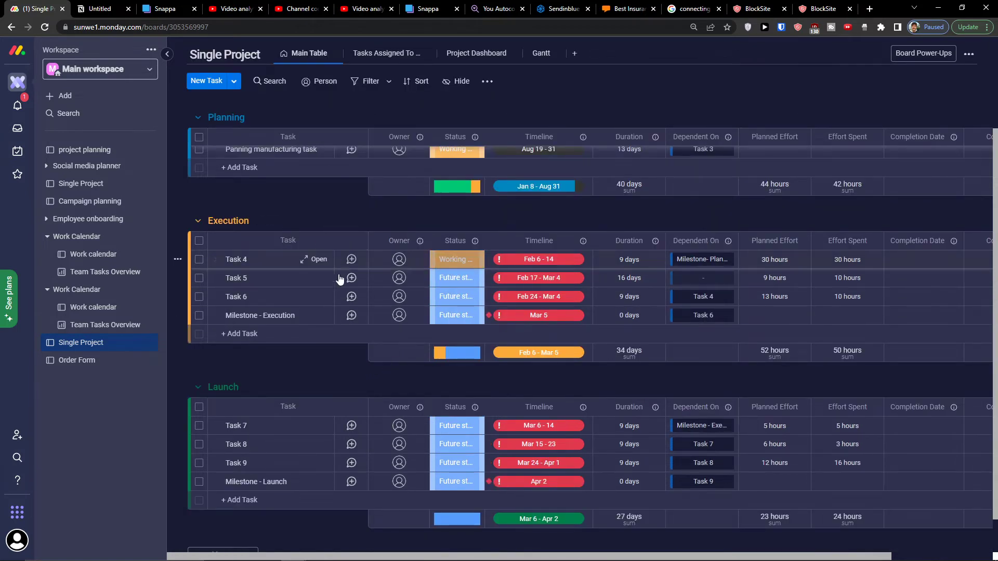
mouse_move(493, 287)
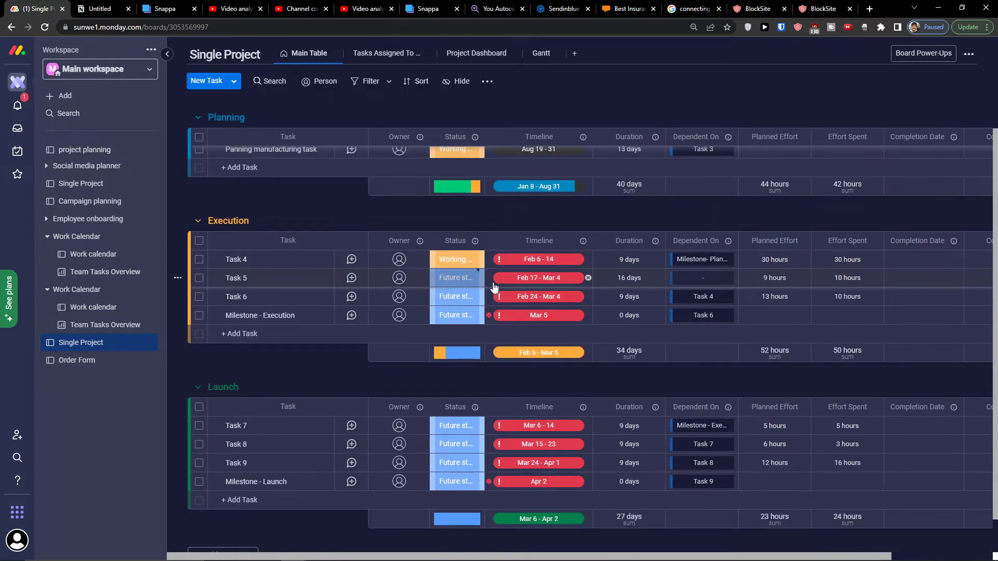
scroll(down, 3)
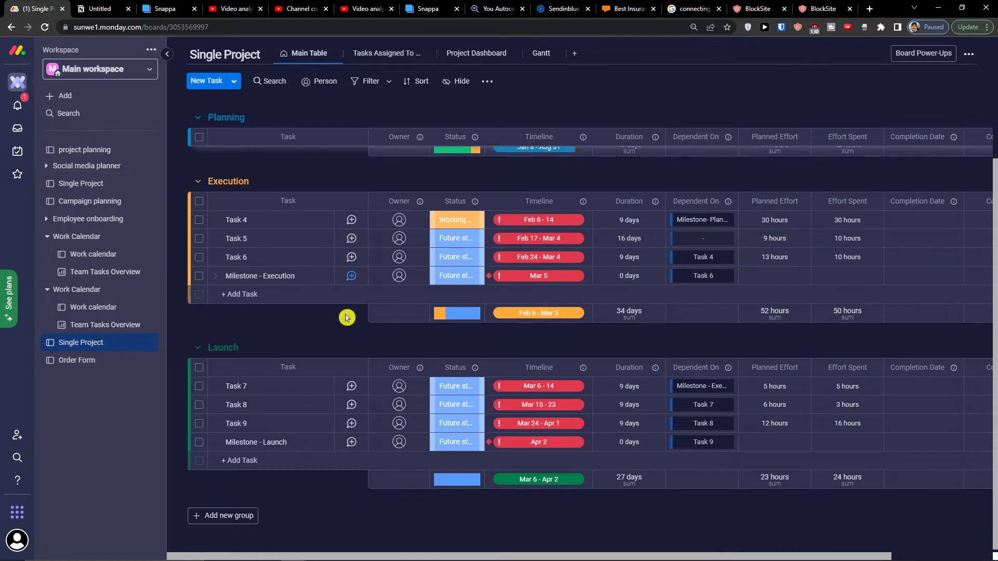
scroll(up, 3)
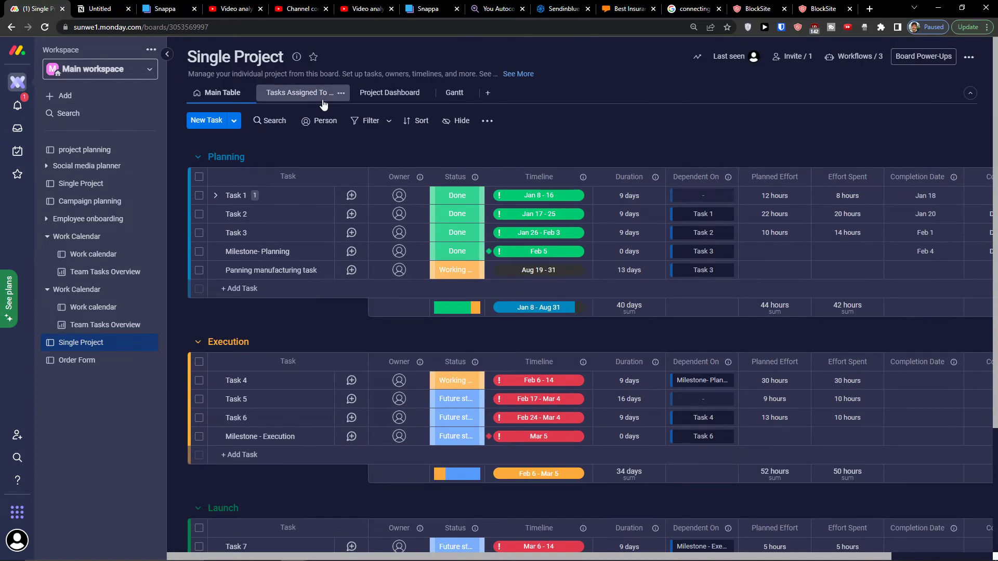
Step: View the Tasks Assigned To and Project Dashboard views, then return to the Main Table
click(223, 93)
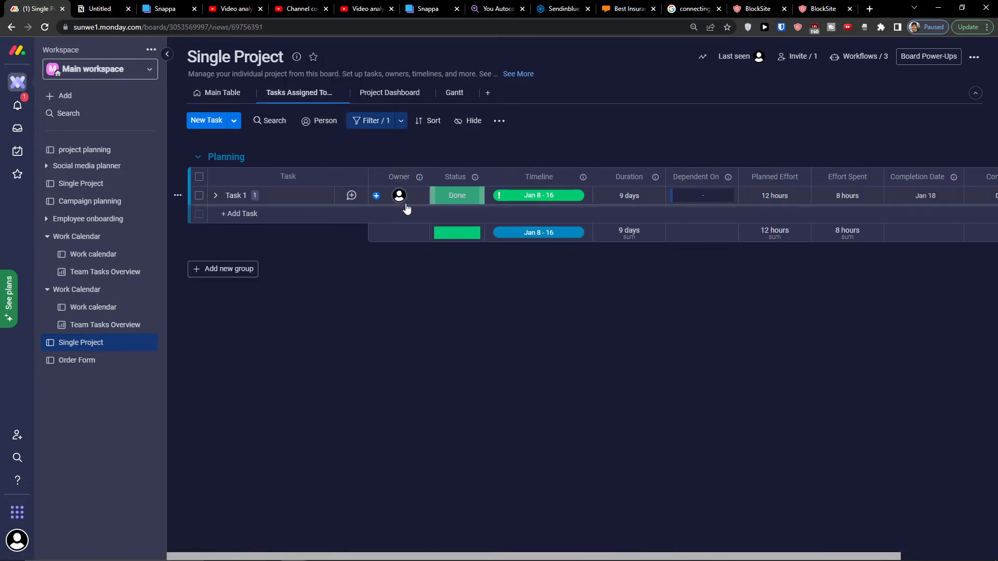
click(300, 92)
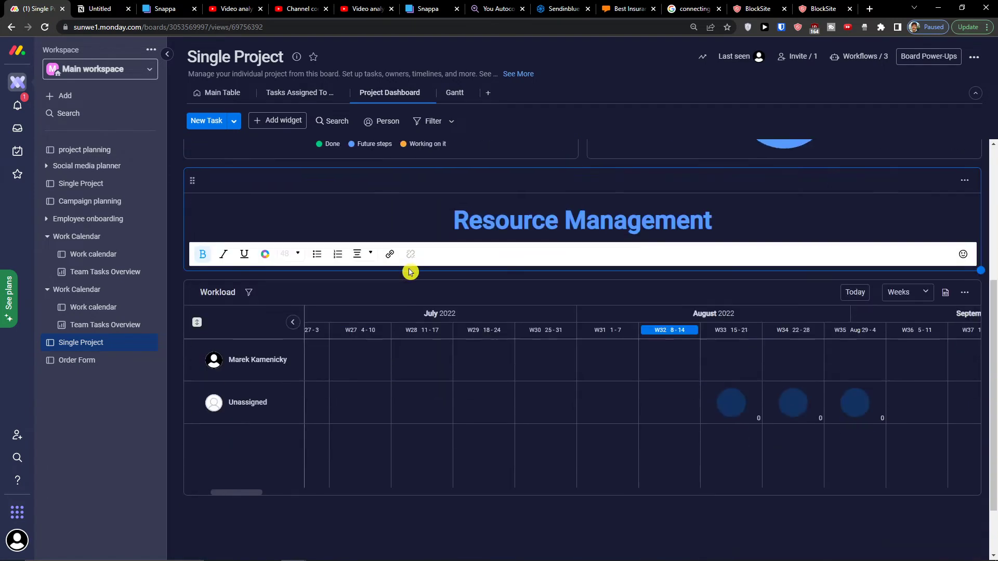
click(222, 93)
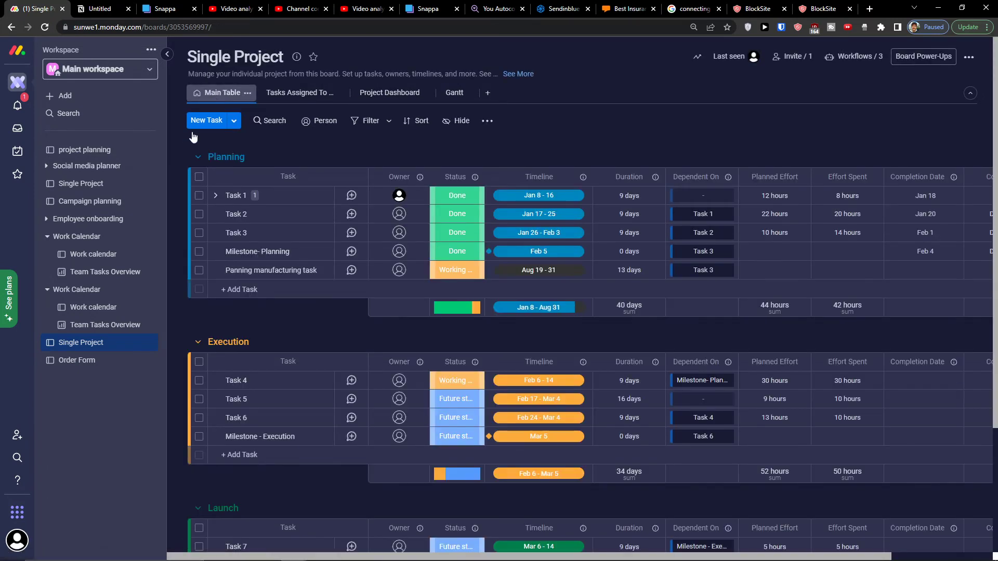
Step: Open the Order Form board on its Form view
click(76, 360)
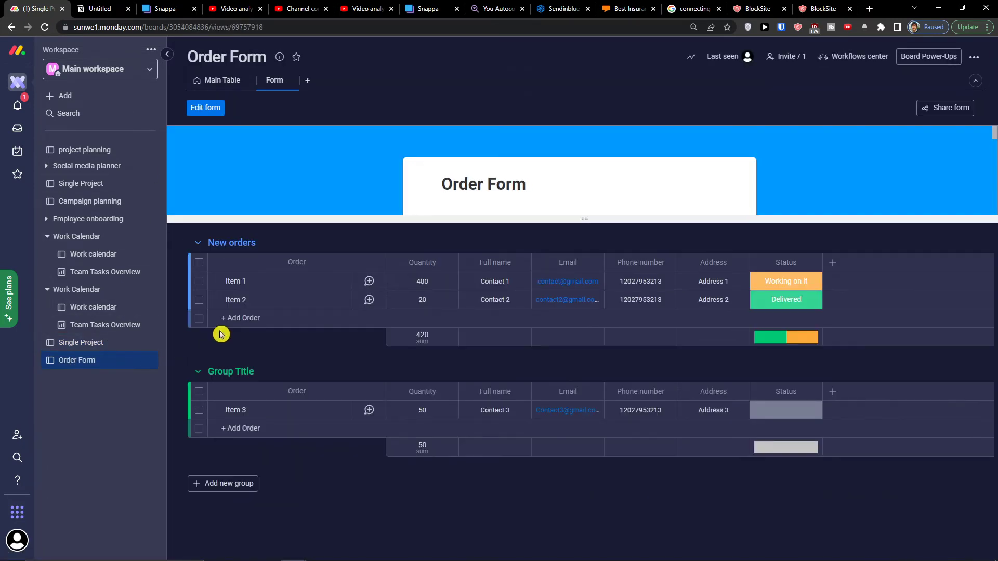
mouse_move(270, 133)
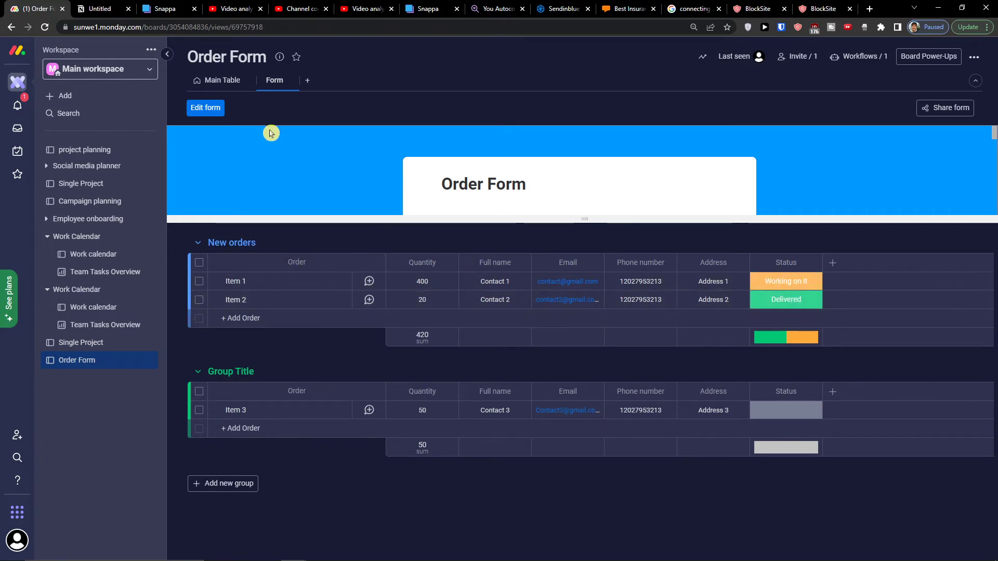
click(223, 80)
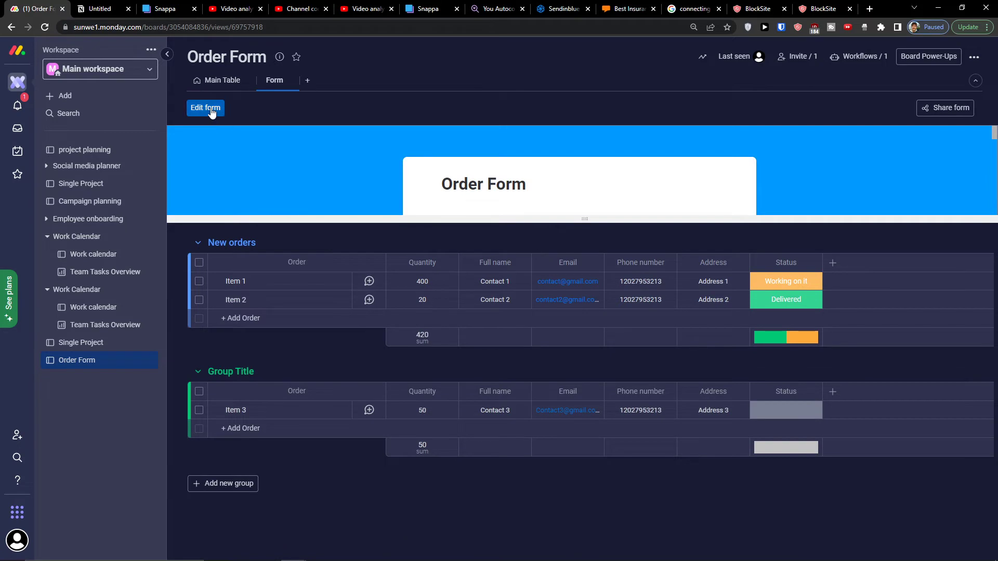
Step: Browse the Order Form's questions in the form editor, then close the editor
click(205, 108)
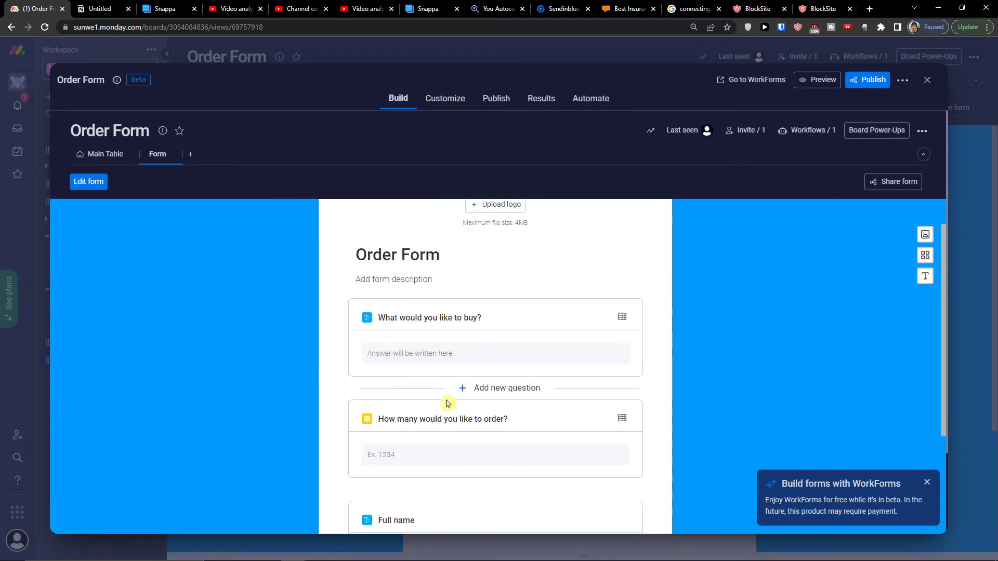
scroll(down, 3)
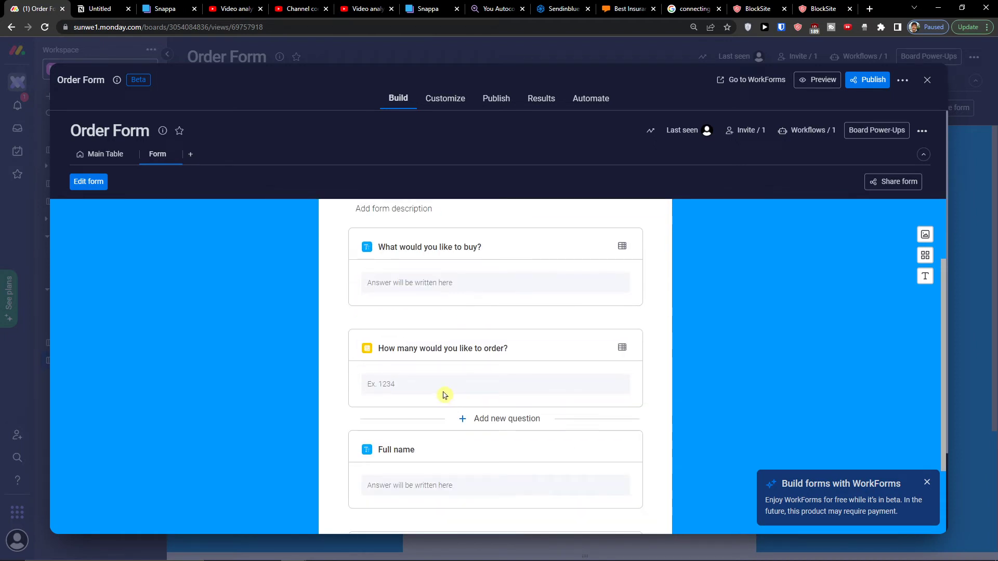
scroll(down, 3)
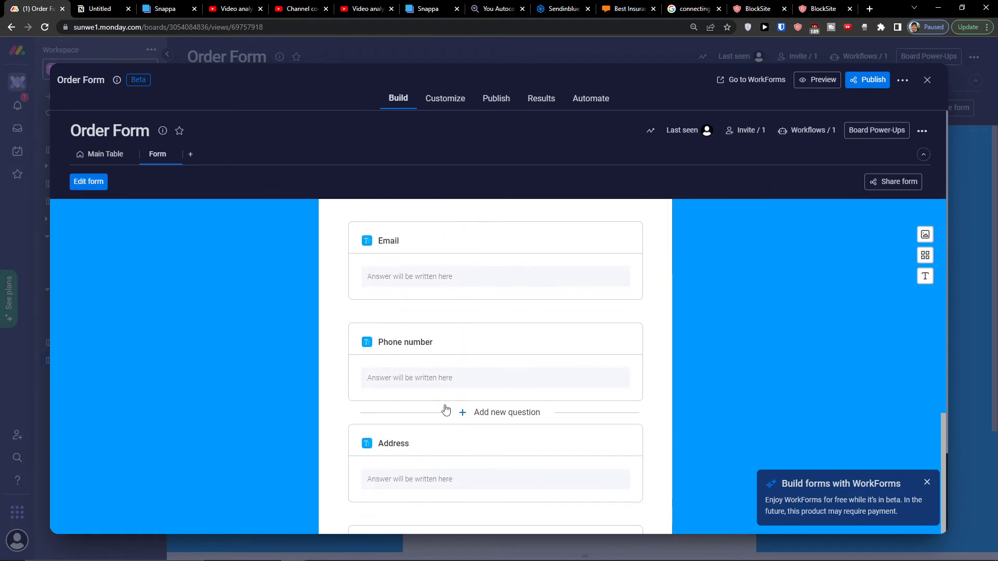
scroll(up, 3)
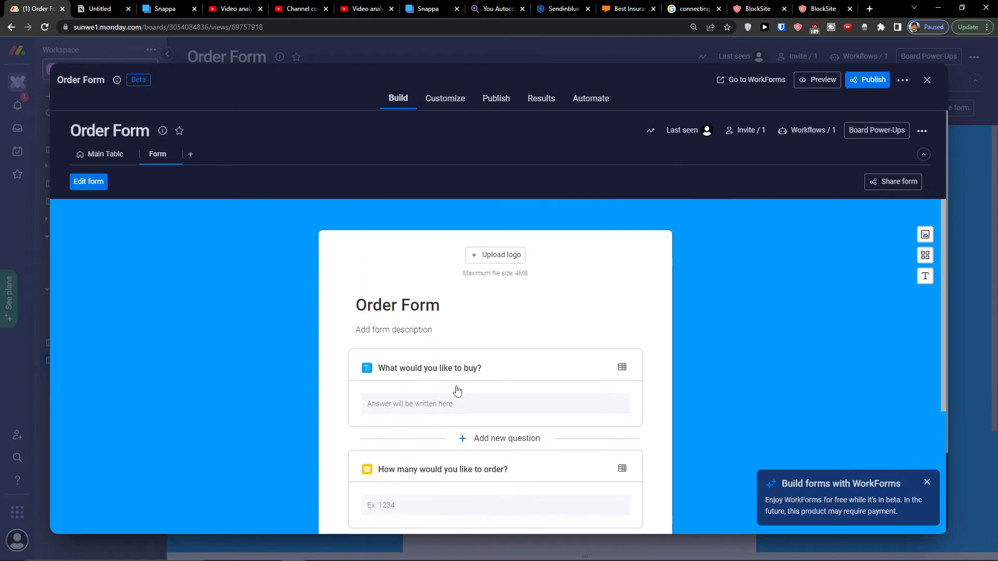
scroll(down, 3)
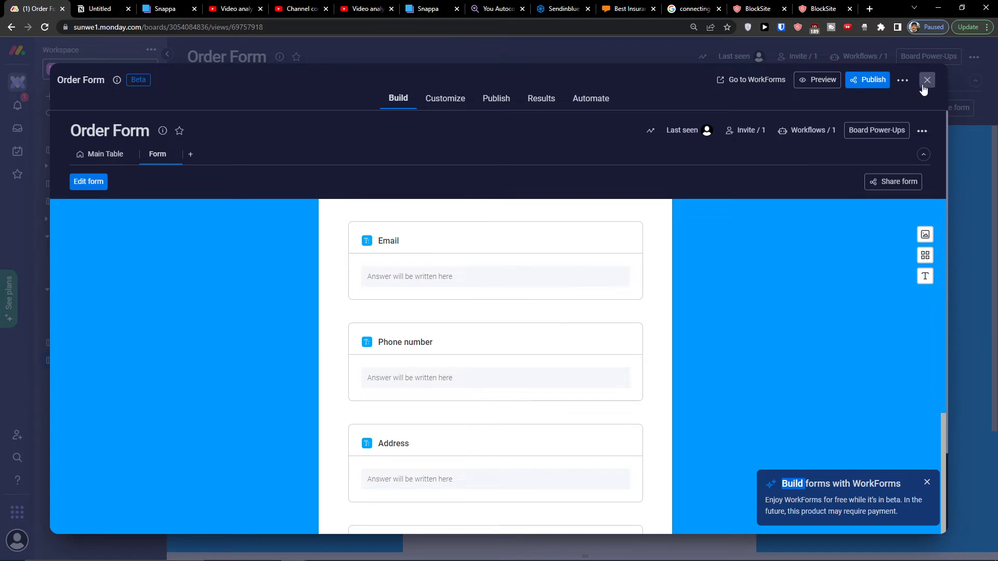
click(927, 80)
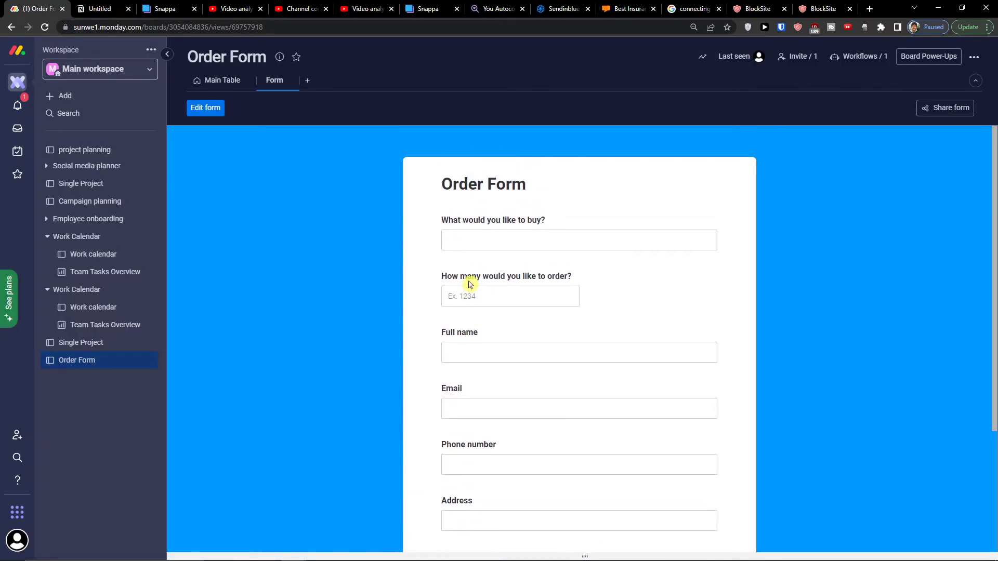
Step: Show the Order Form board's Main Table with the New orders and Group Title groups
click(222, 80)
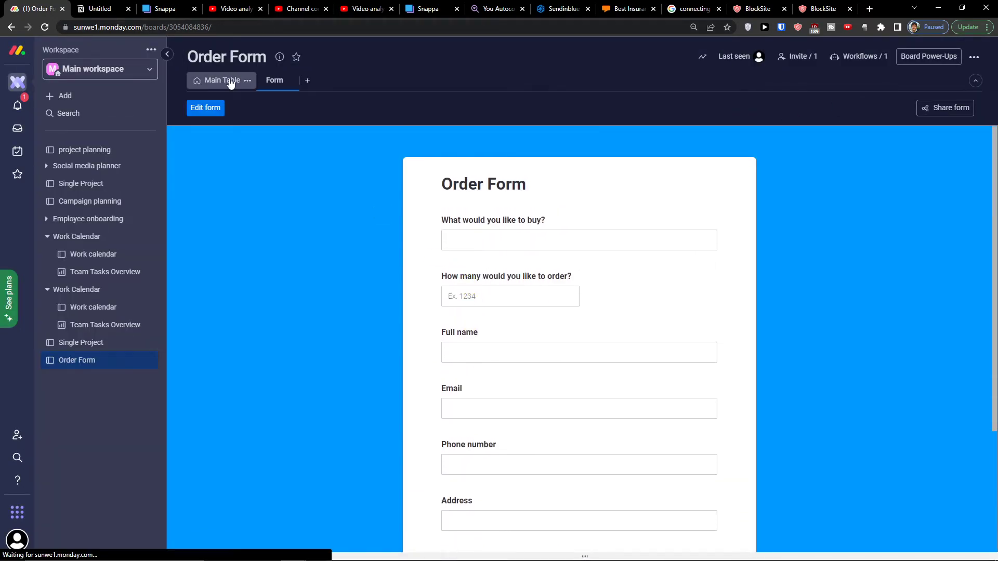
click(222, 80)
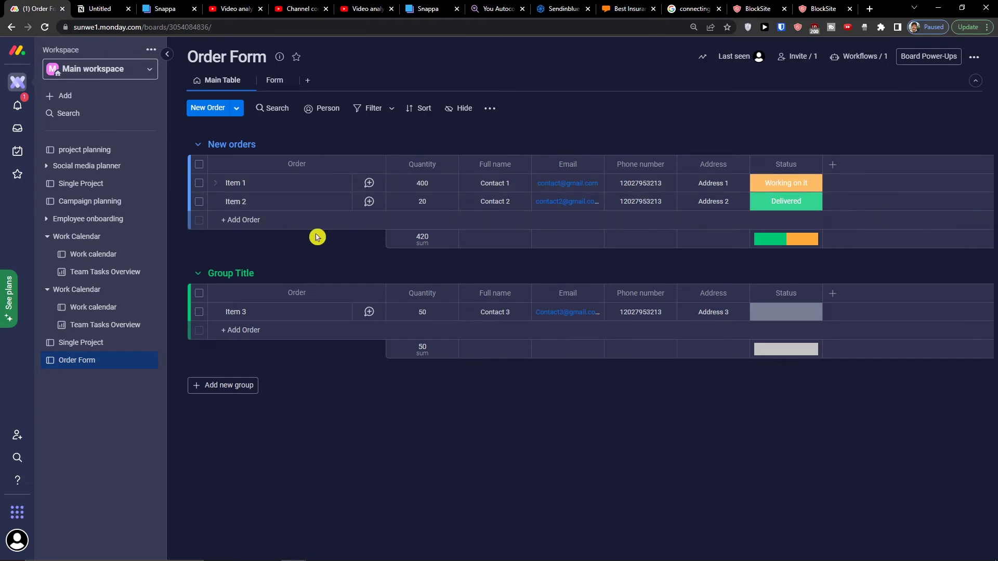
mouse_move(301, 191)
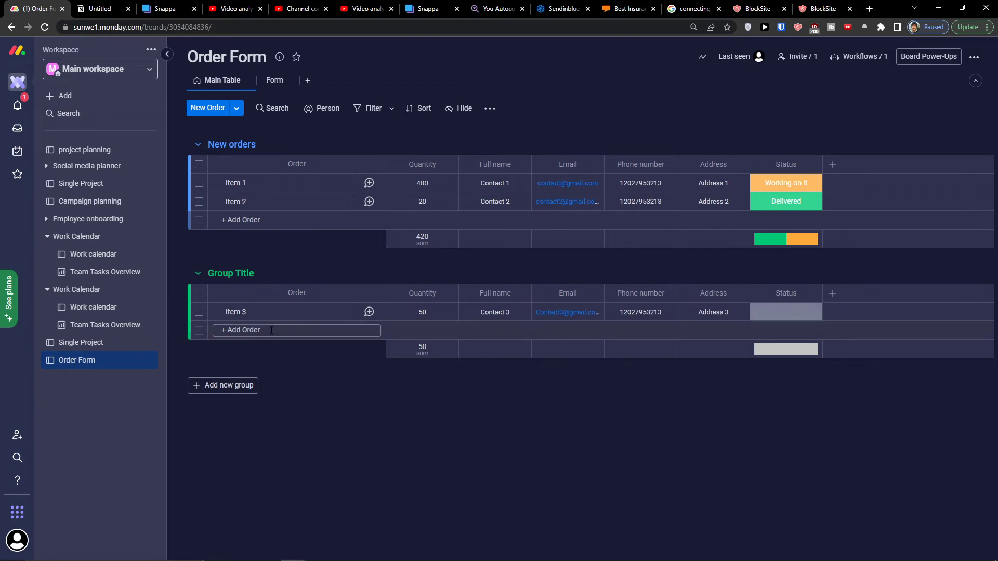
click(640, 184)
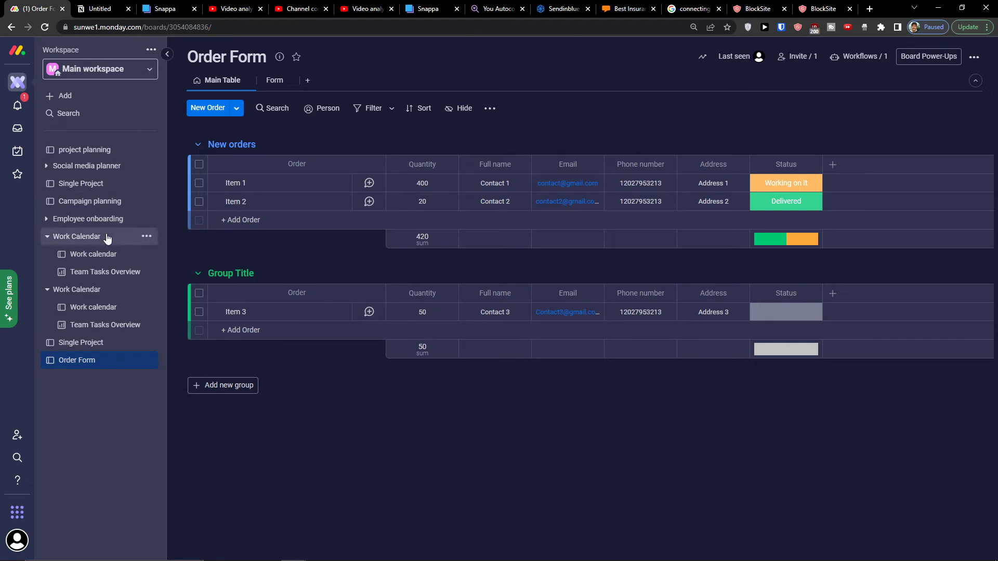
Step: Collapse the second Work Calendar folder in the sidebar, opening a blank new Chrome tab
click(45, 289)
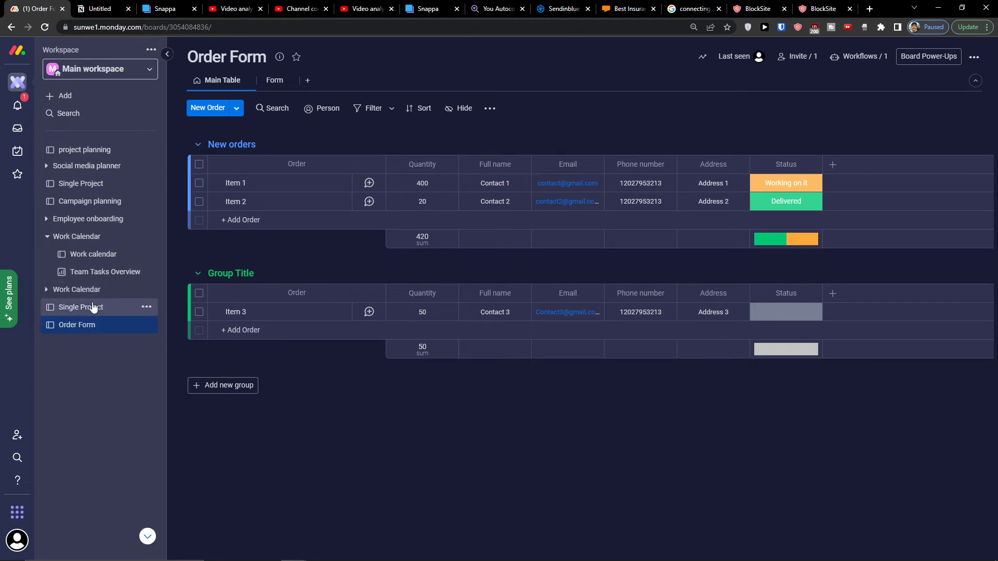
click(79, 307)
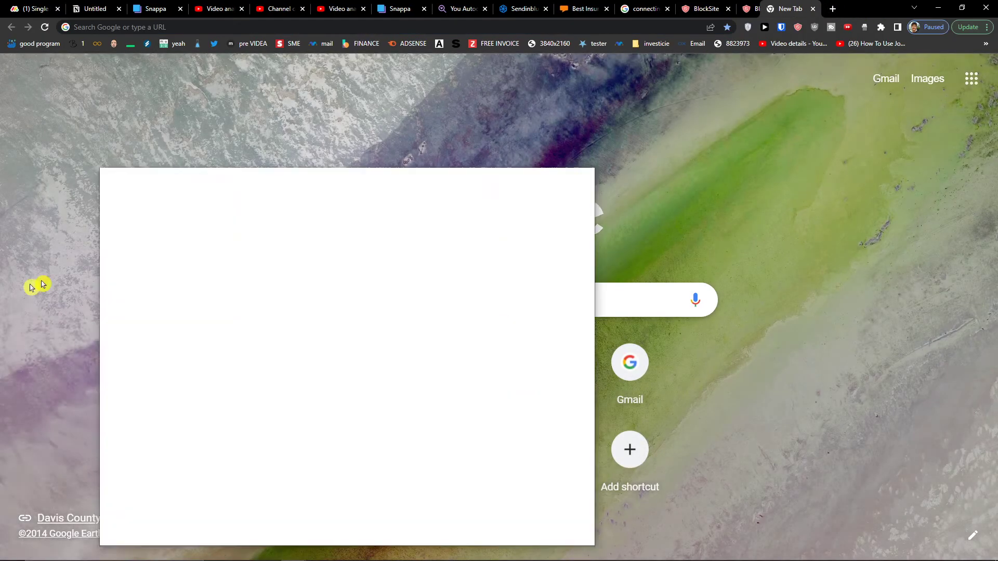
Step: Close the new tab and open the workspace add menu on the Single Project board
click(32, 8)
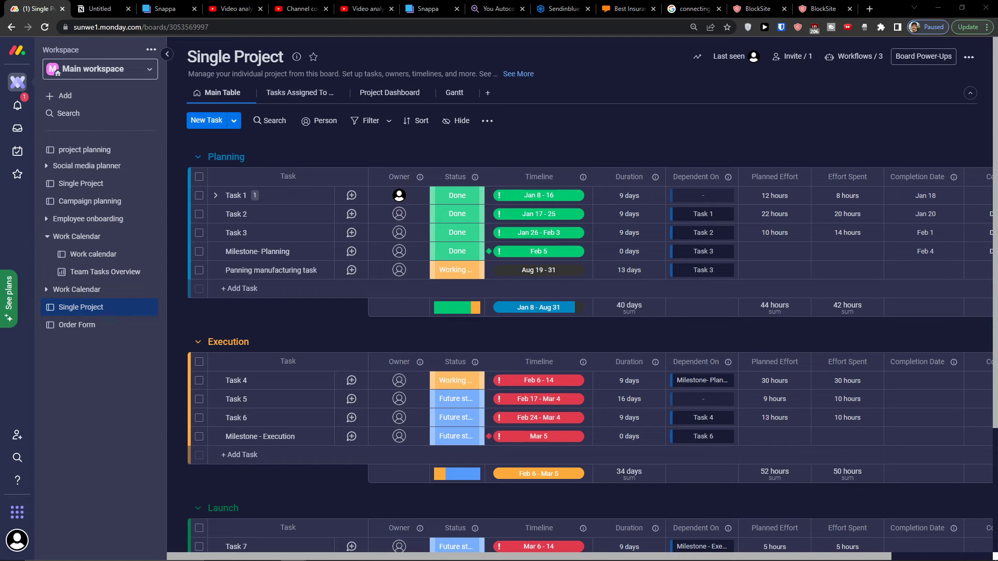
click(65, 96)
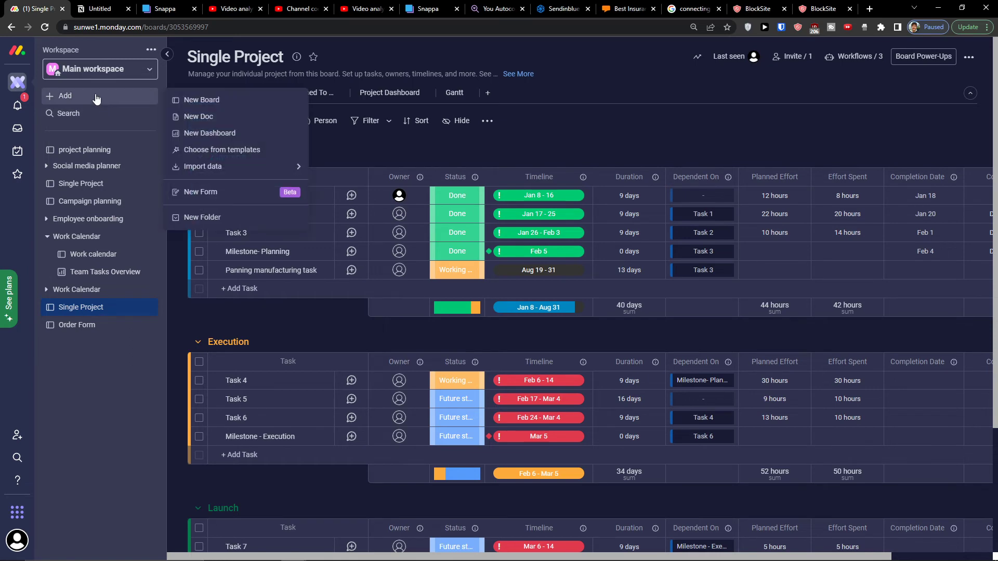
Step: Browse the work management and expert-made templates in the Template center, then close it
click(223, 149)
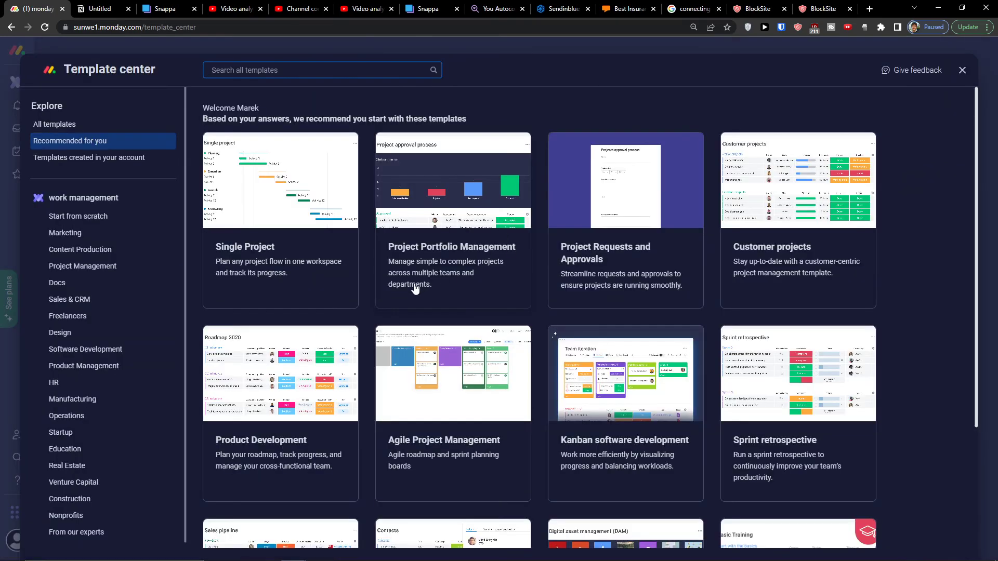
scroll(down, 3)
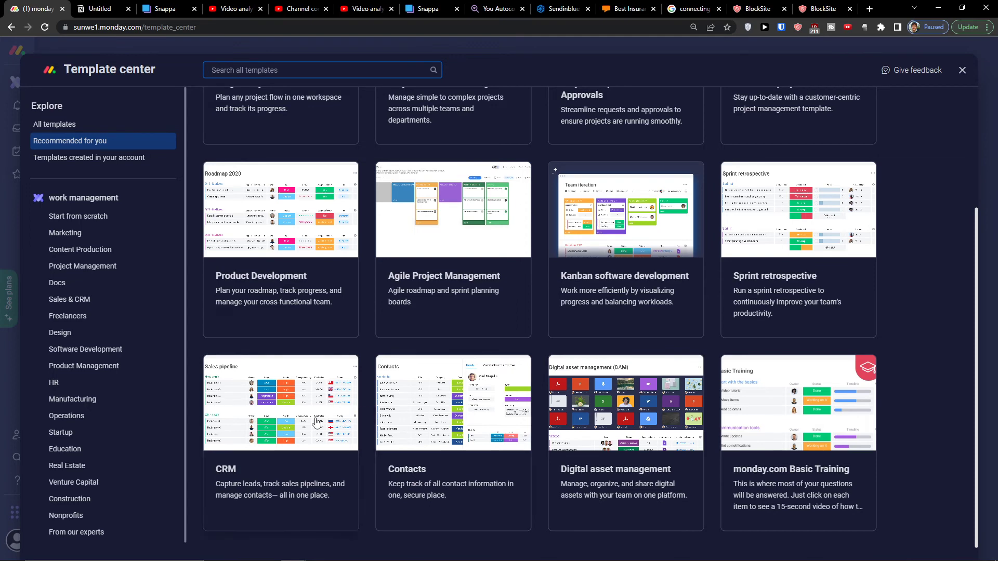
scroll(up, 3)
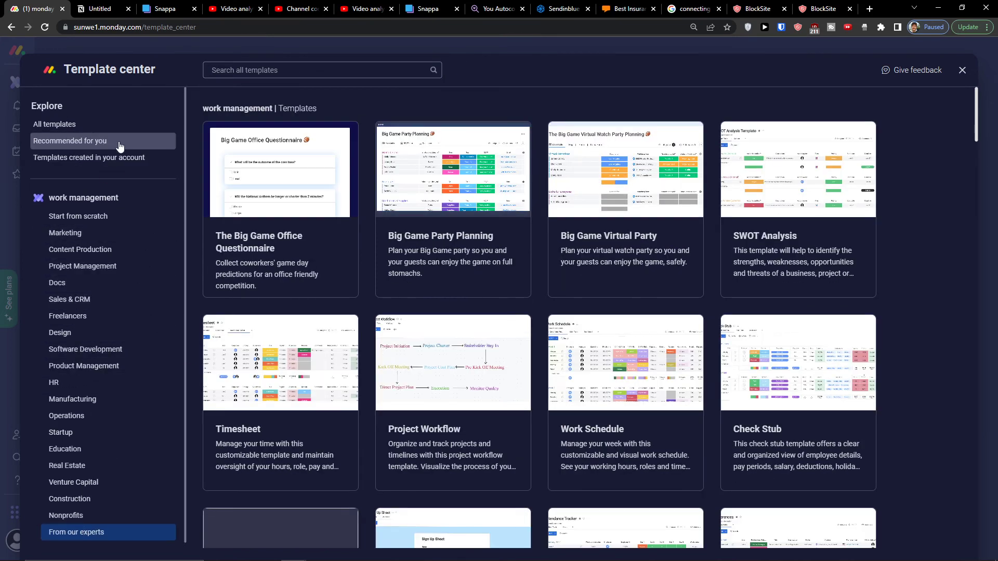
scroll(down, 3)
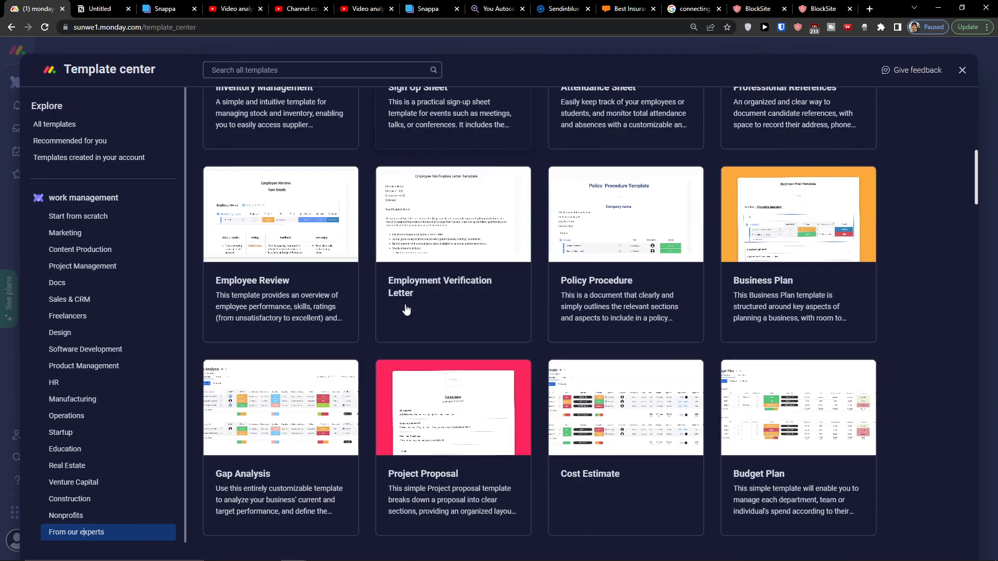
scroll(down, 3)
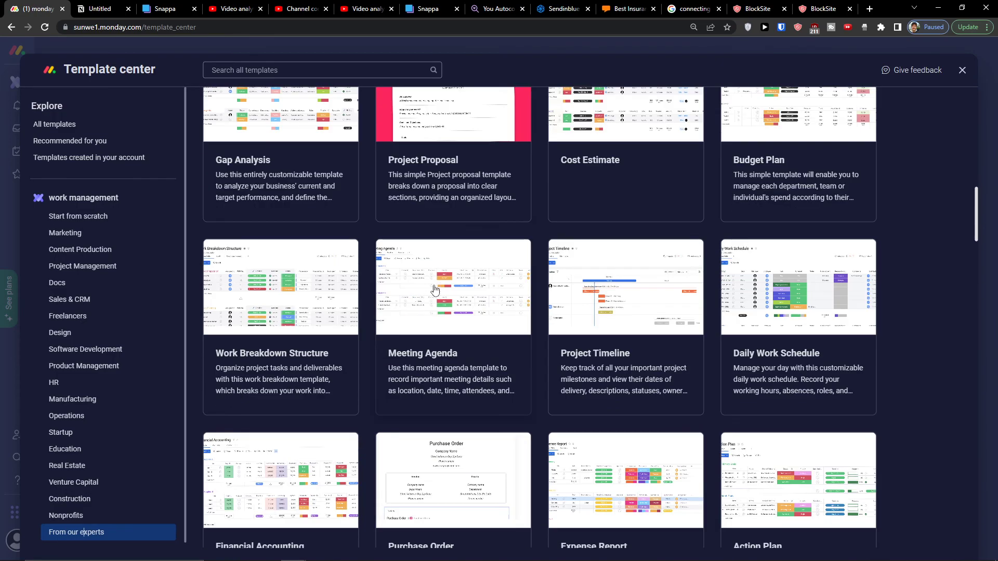
scroll(down, 3)
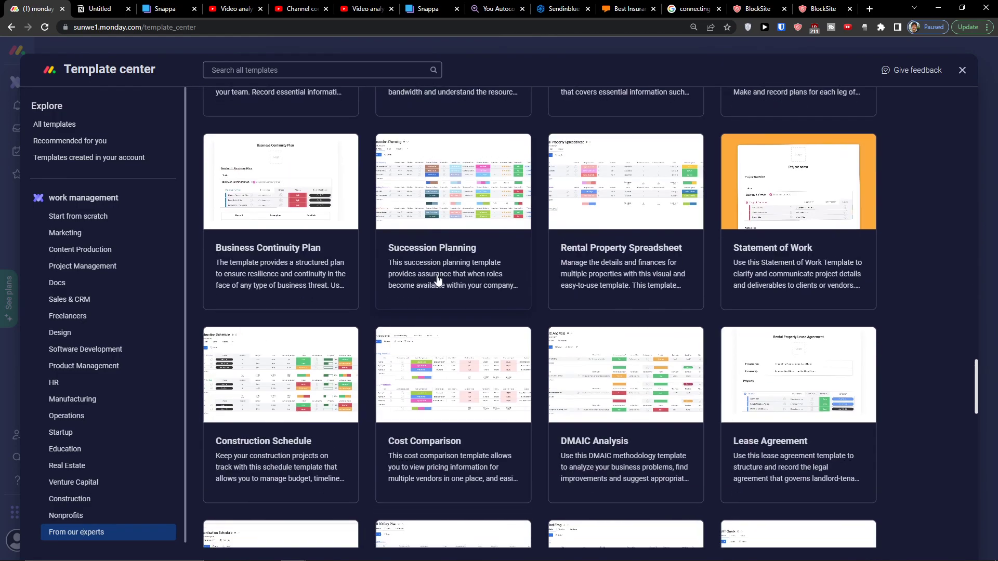
scroll(down, 3)
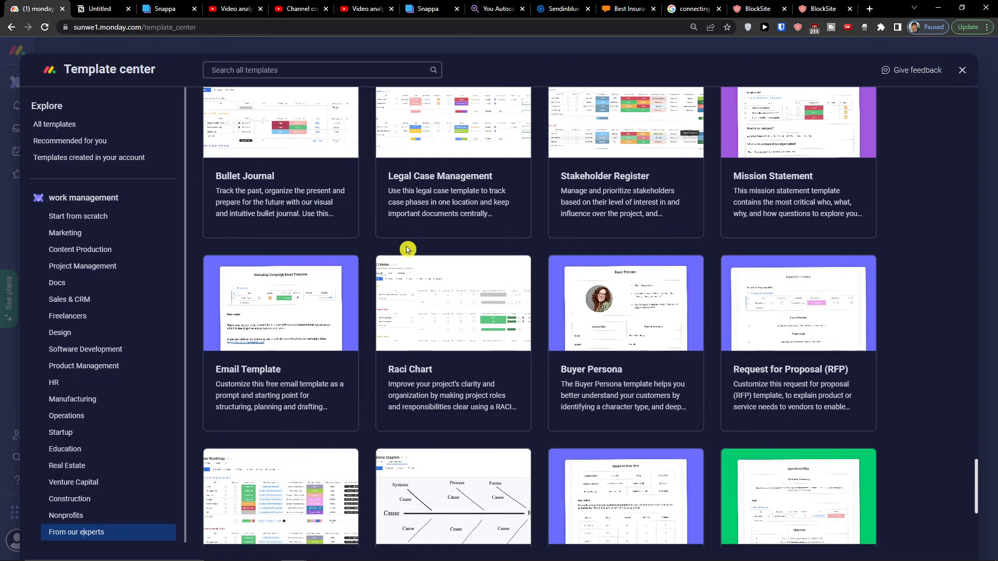
scroll(down, 3)
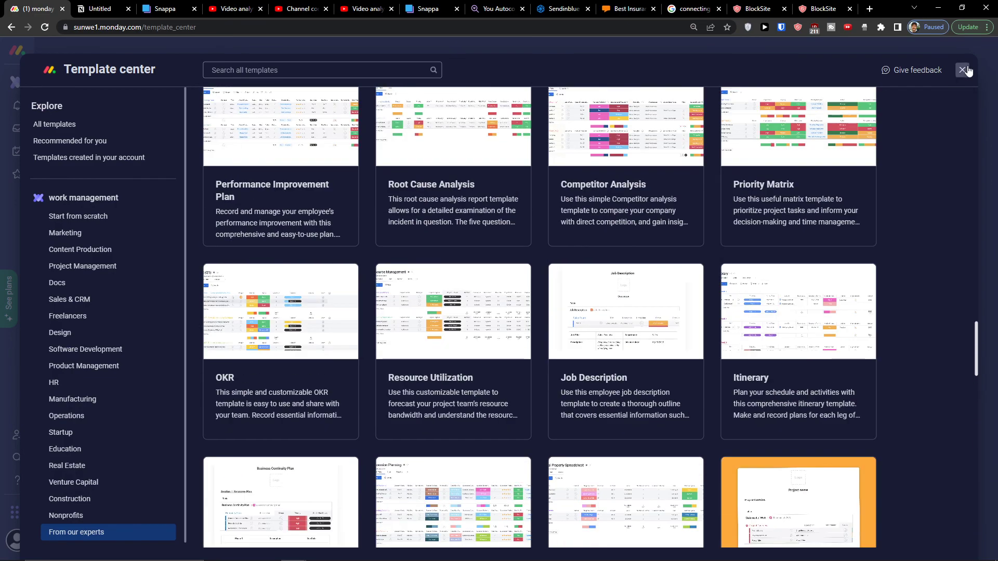
click(966, 71)
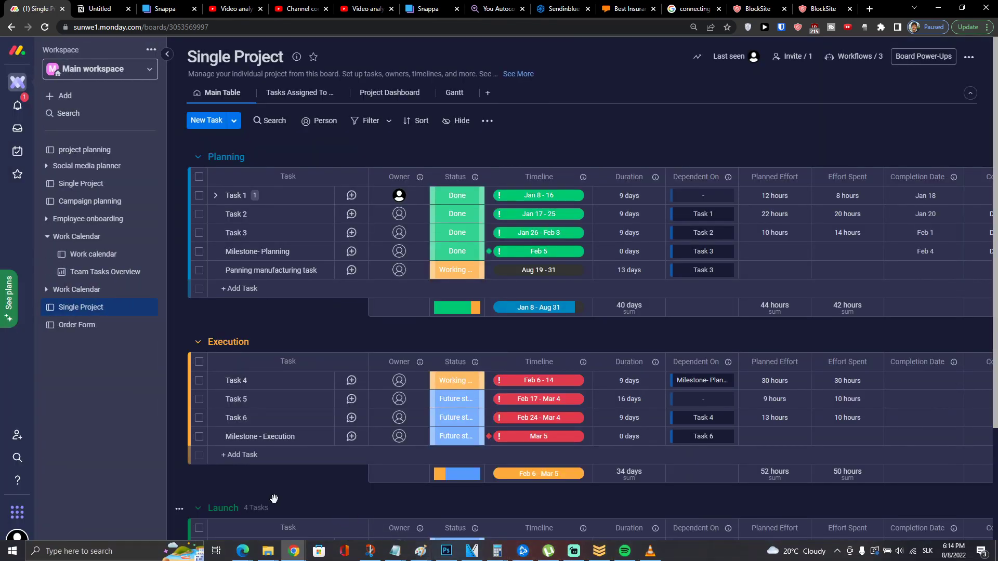